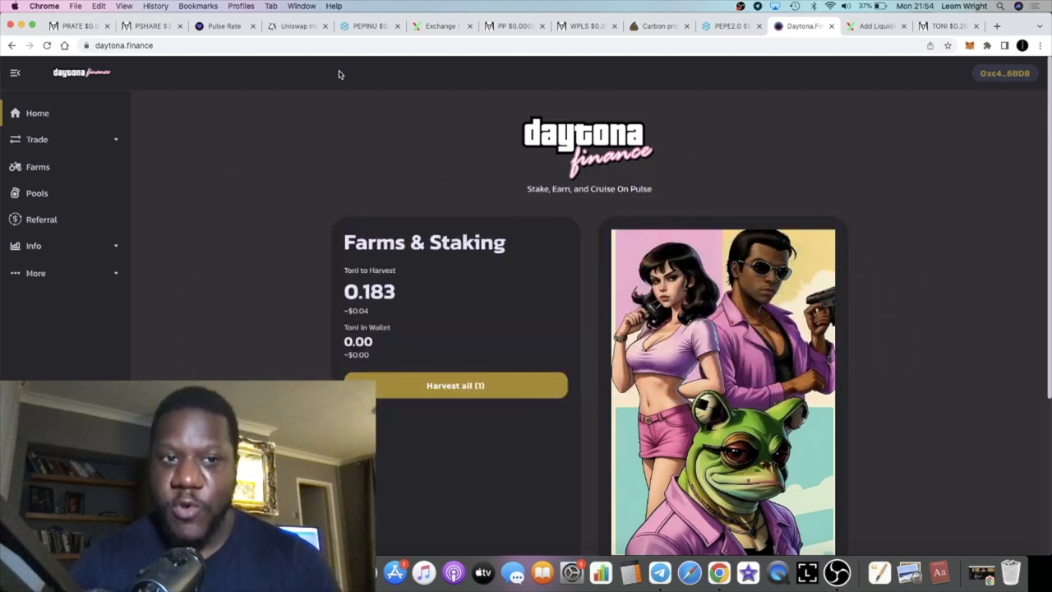
# Step: Scroll the PulseRate dashboard, check TONI/WPLS at $0.2043, then return to PulseRate ($3,060 worth)
pyautogui.click(223, 26)
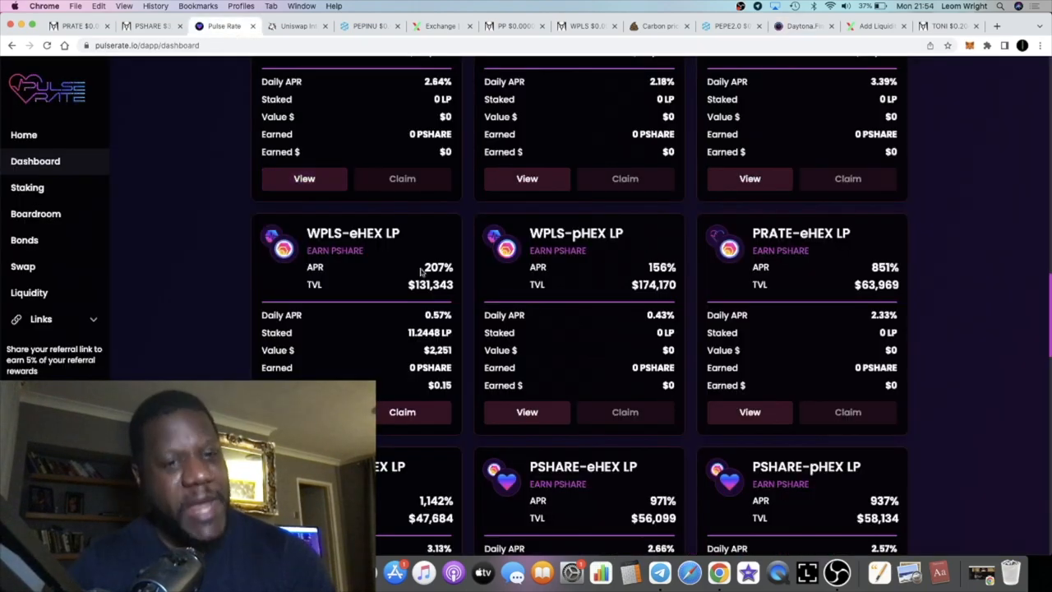
pyautogui.scroll(-3)
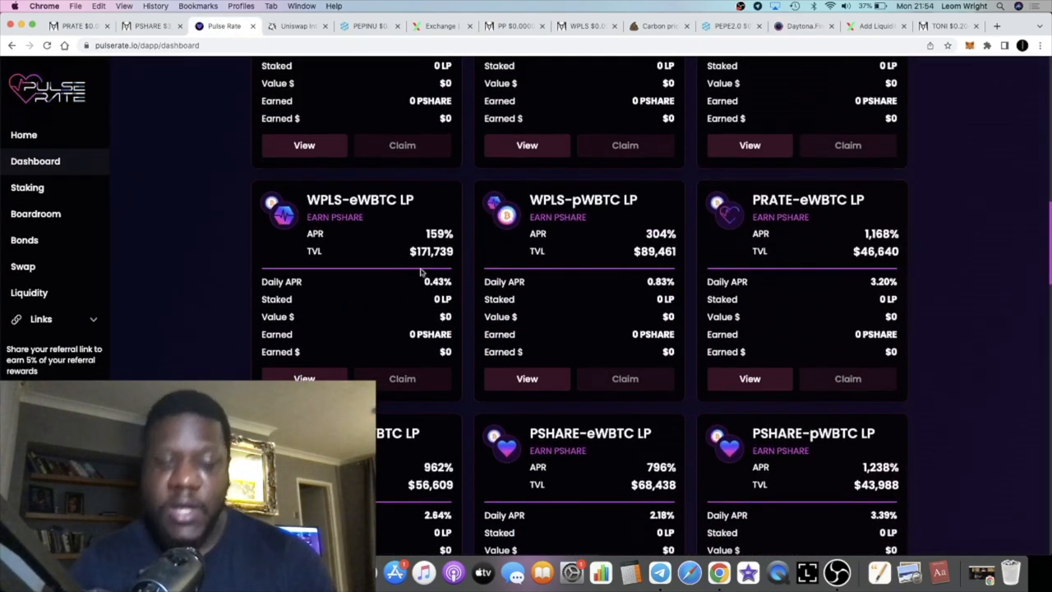
pyautogui.scroll(-3)
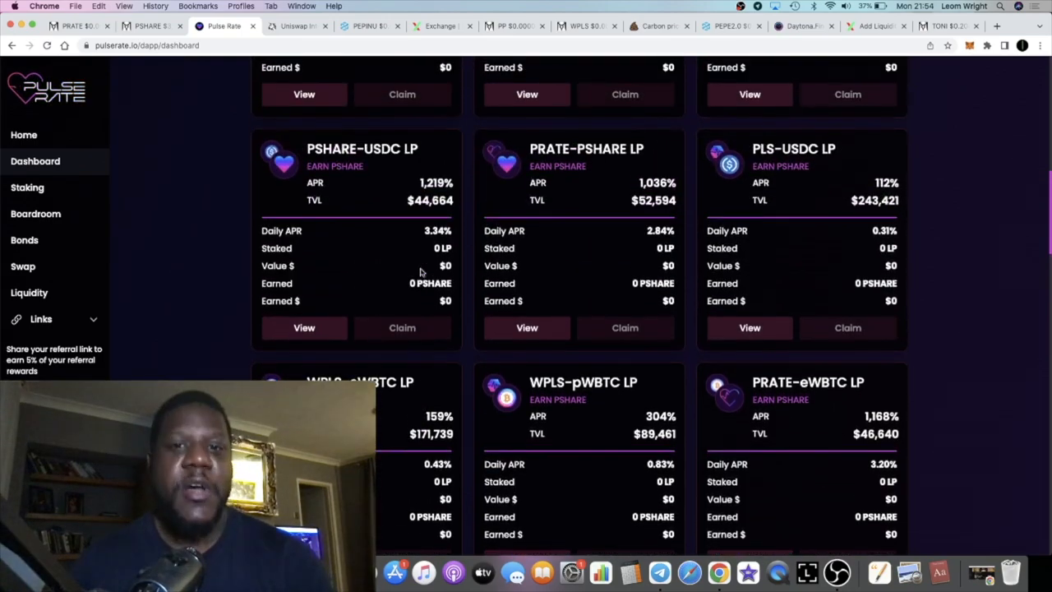
pyautogui.scroll(3)
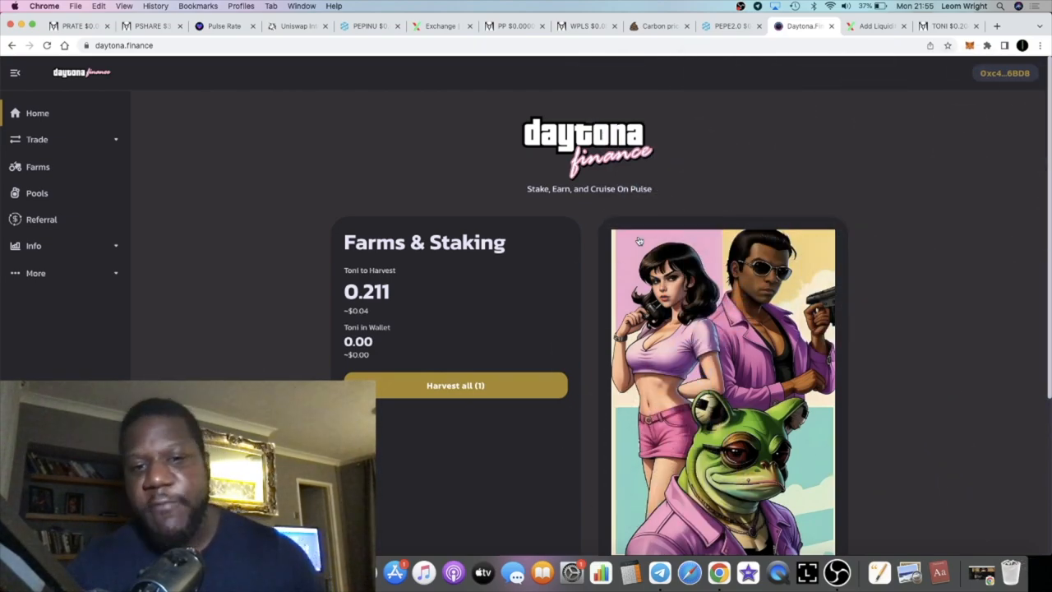
pyautogui.moveTo(355, 220)
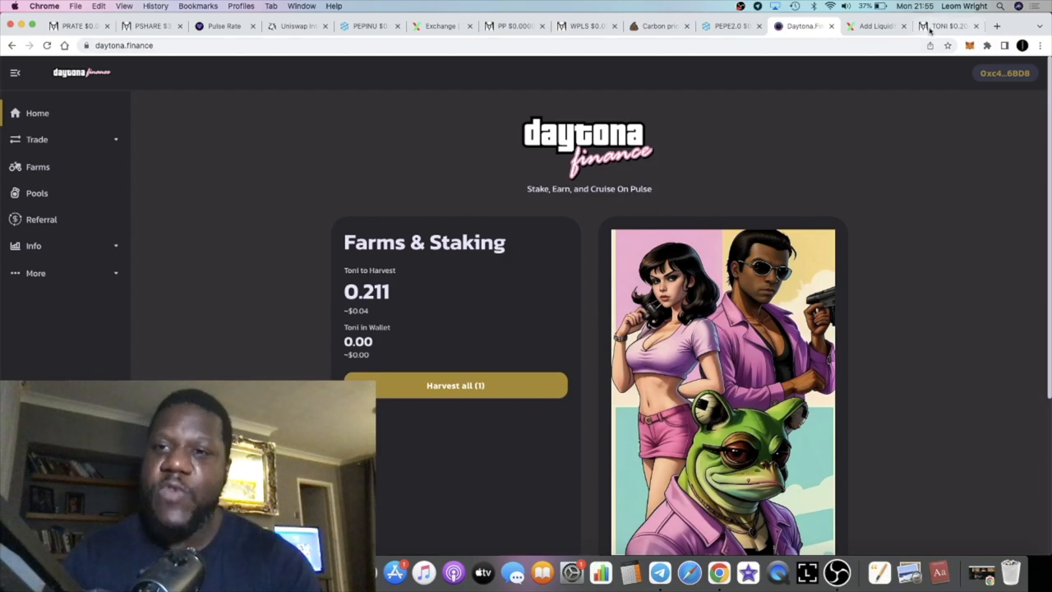
pyautogui.click(945, 26)
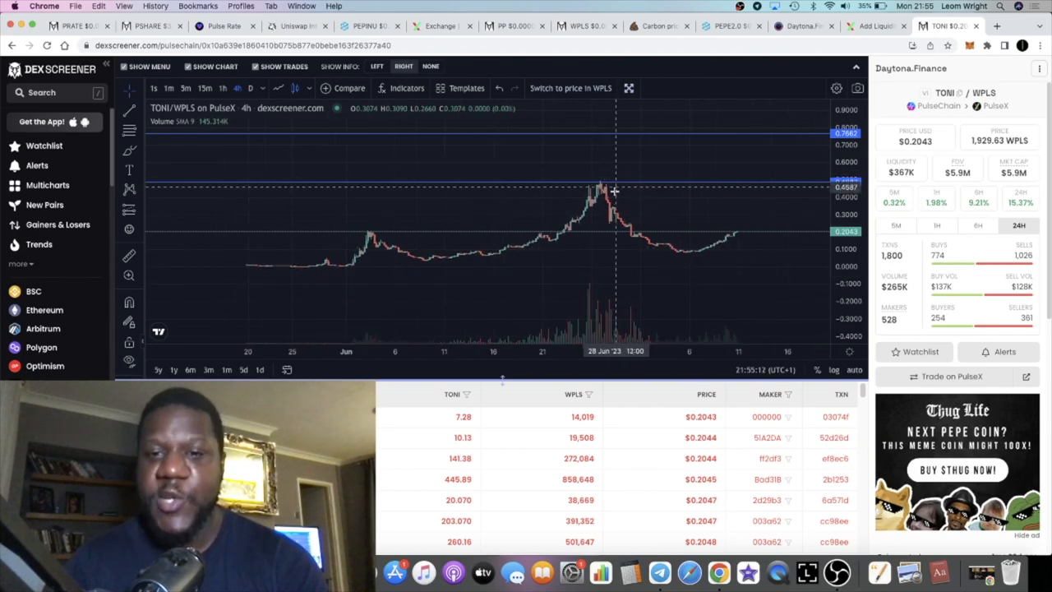
pyautogui.moveTo(436, 245)
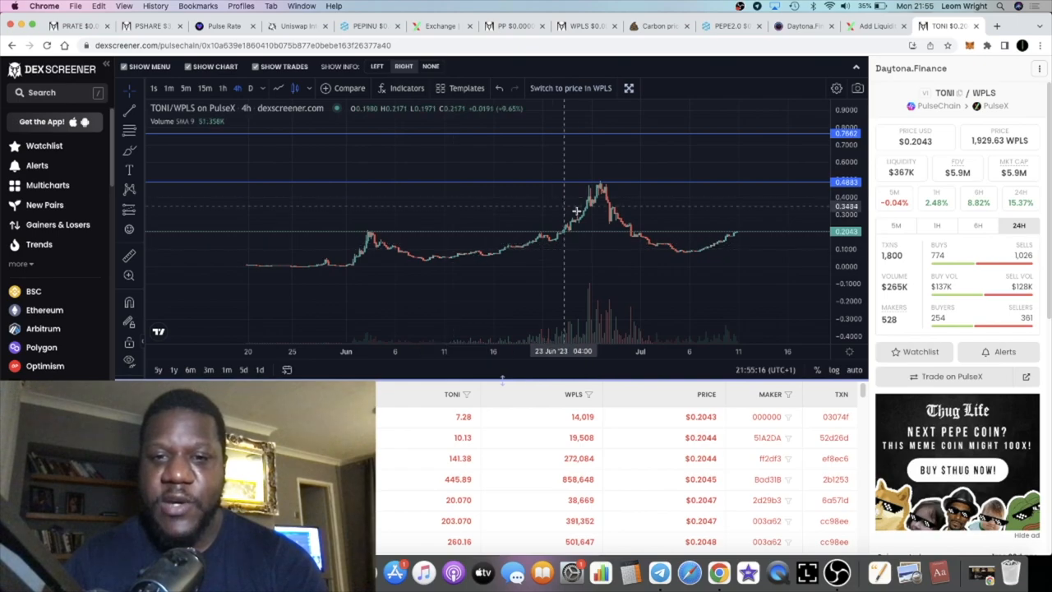
pyautogui.moveTo(596, 201)
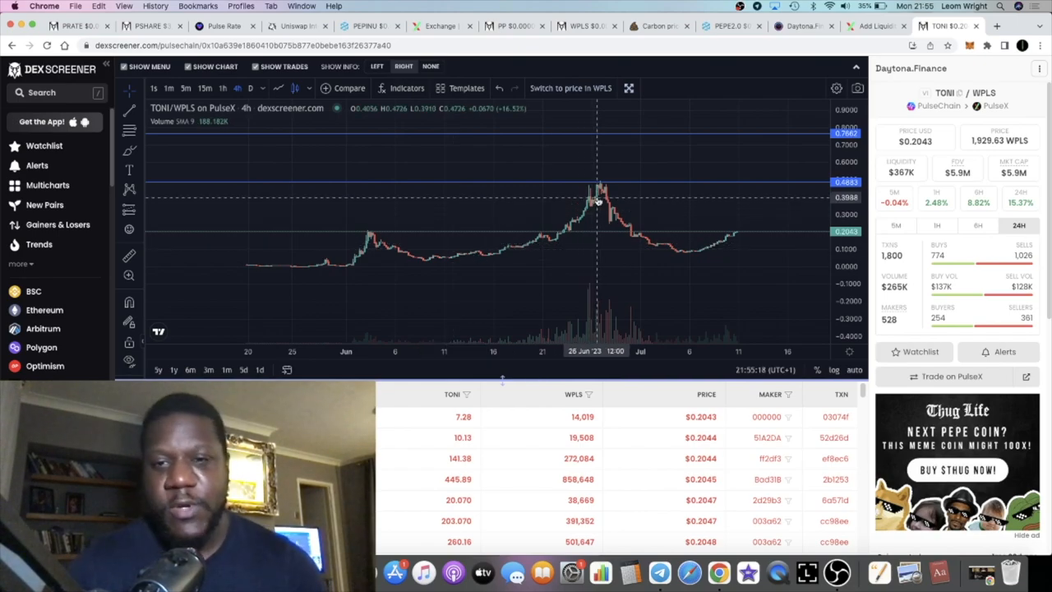
pyautogui.moveTo(575, 184)
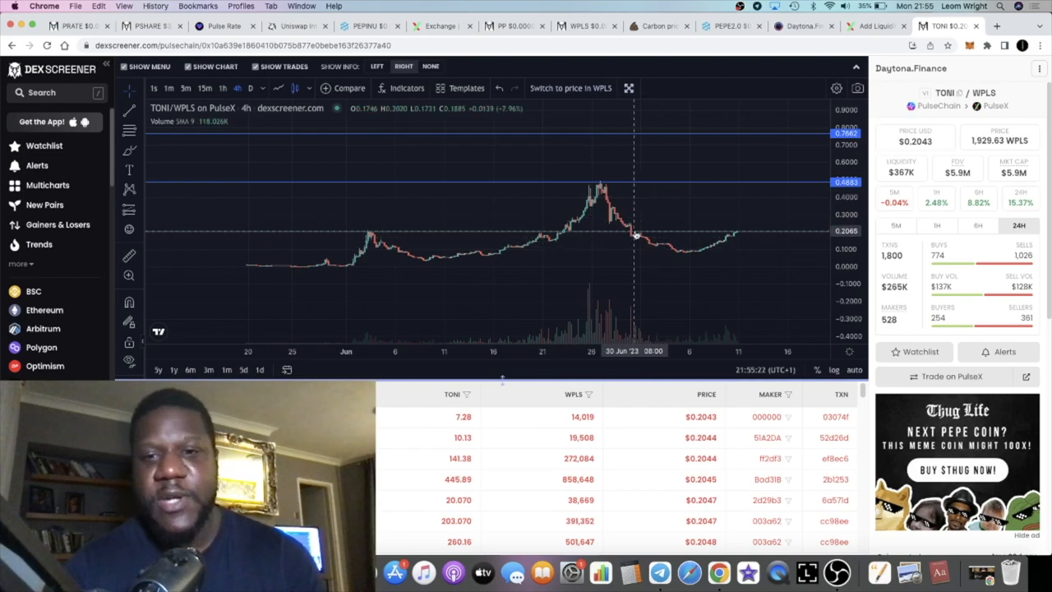
pyautogui.moveTo(635, 235)
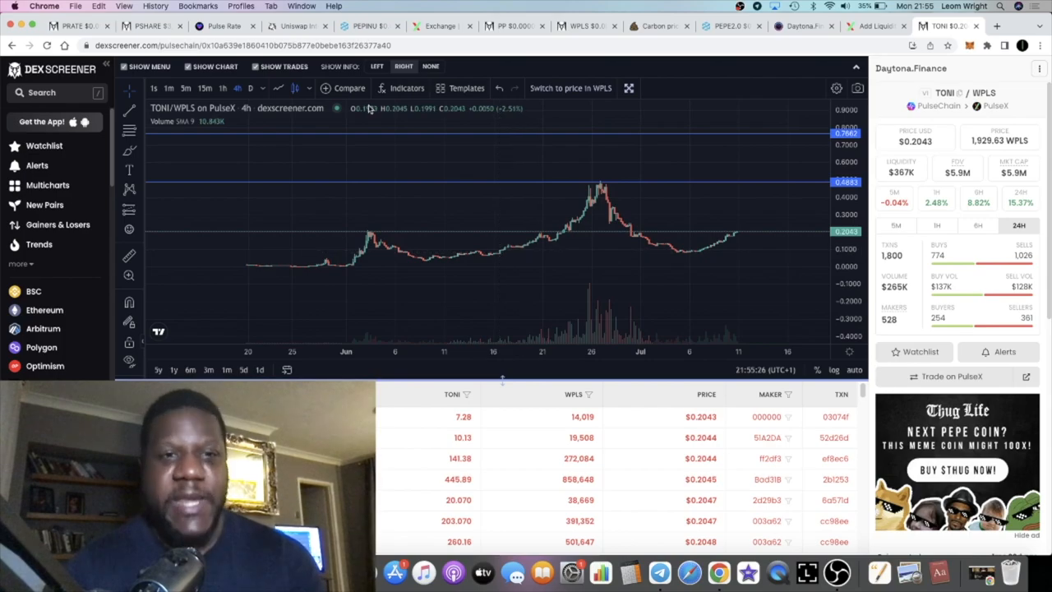
pyautogui.click(224, 26)
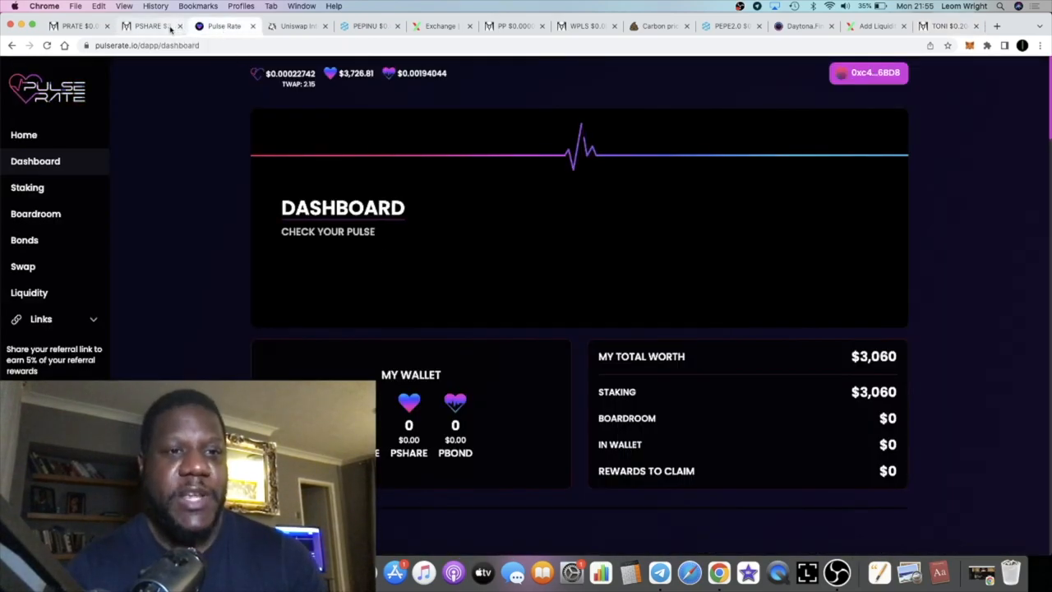
# Step: Compare PSHARE/WPLS ($3,728) and PRATE/WPLS ($0.000227) charts, returning to TONI/WPLS at $0.2043
pyautogui.click(147, 25)
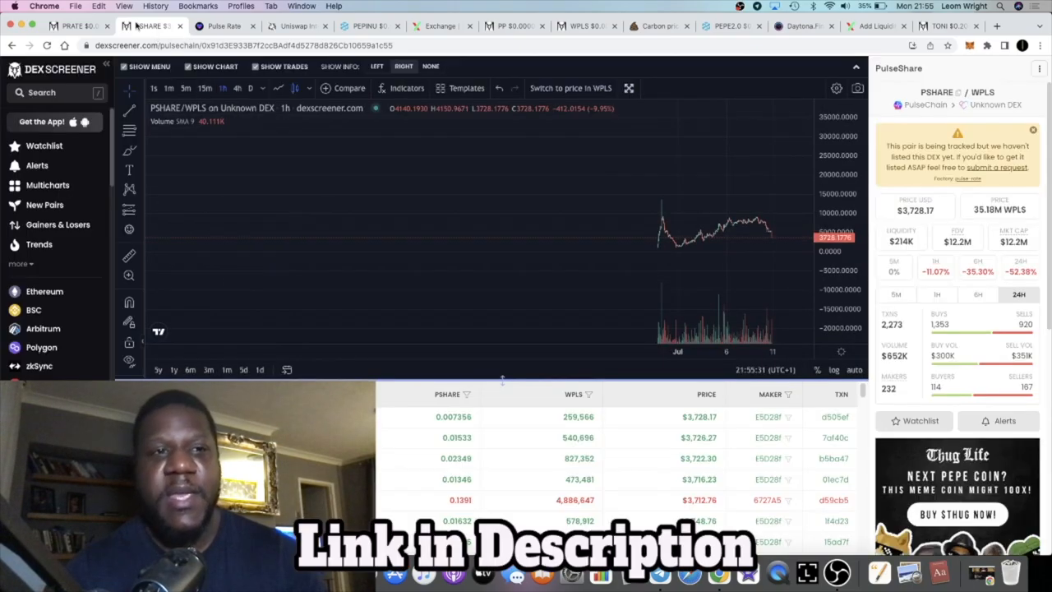
pyautogui.click(74, 25)
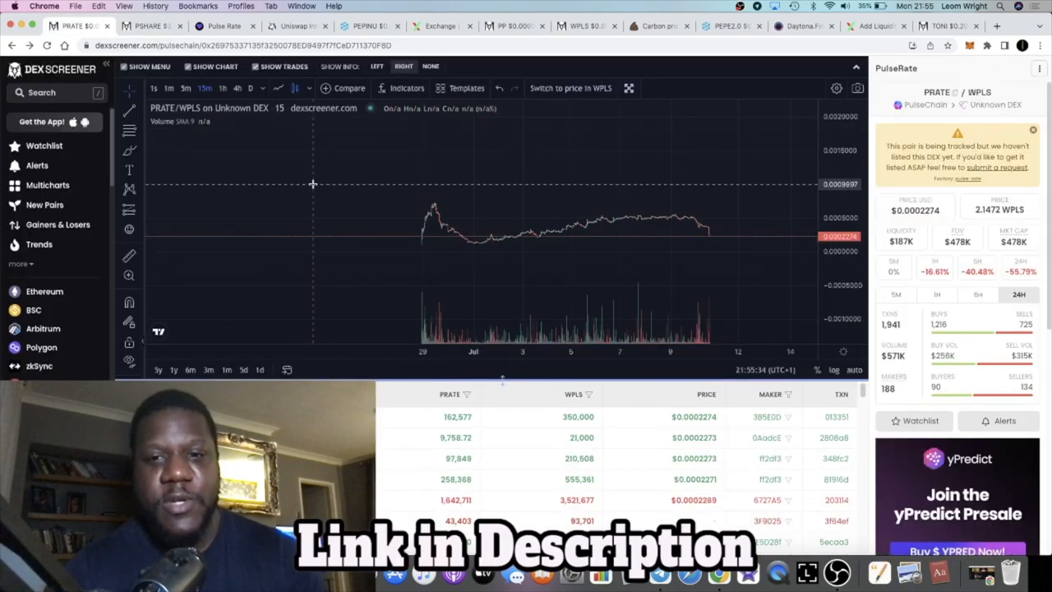
pyautogui.click(148, 25)
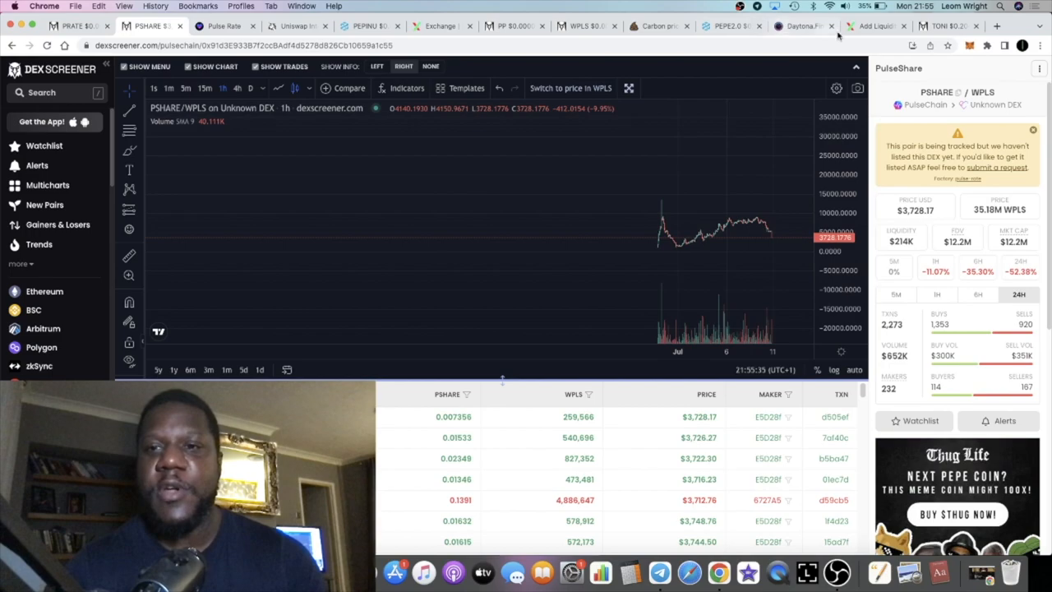
pyautogui.click(949, 25)
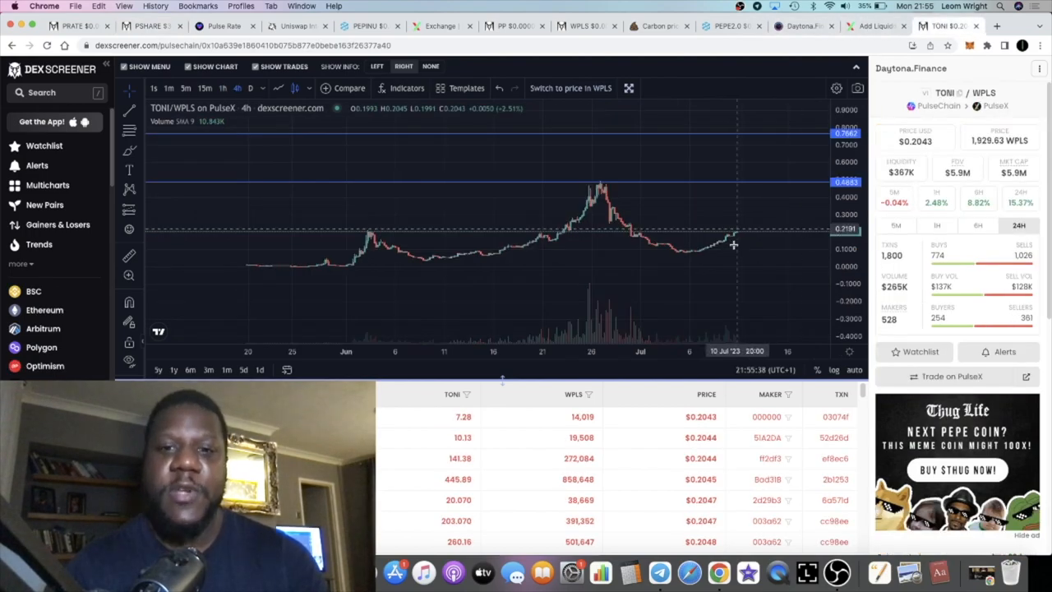
pyautogui.moveTo(595, 136)
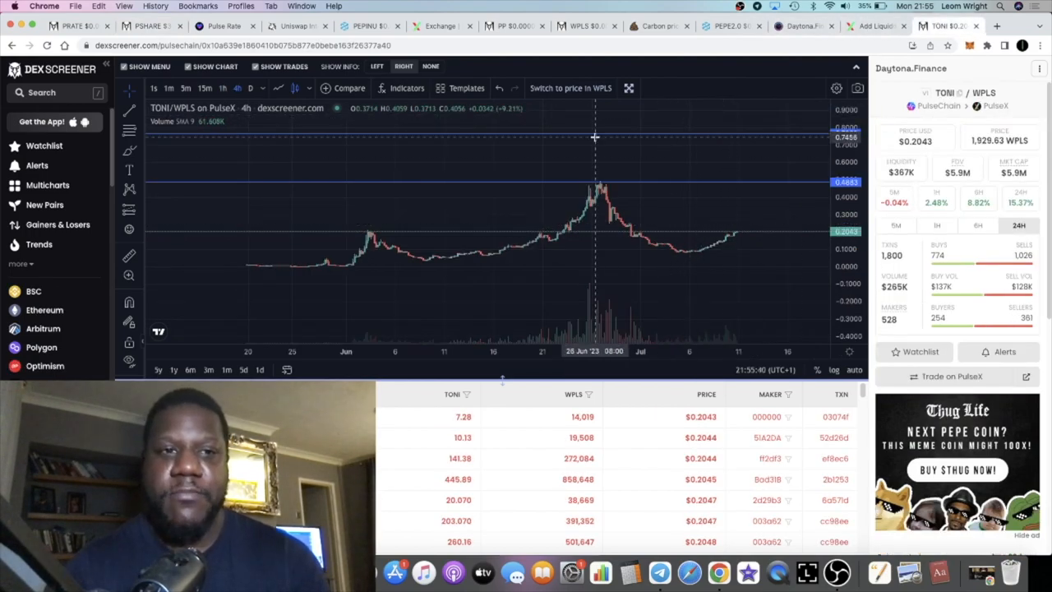
pyautogui.click(224, 26)
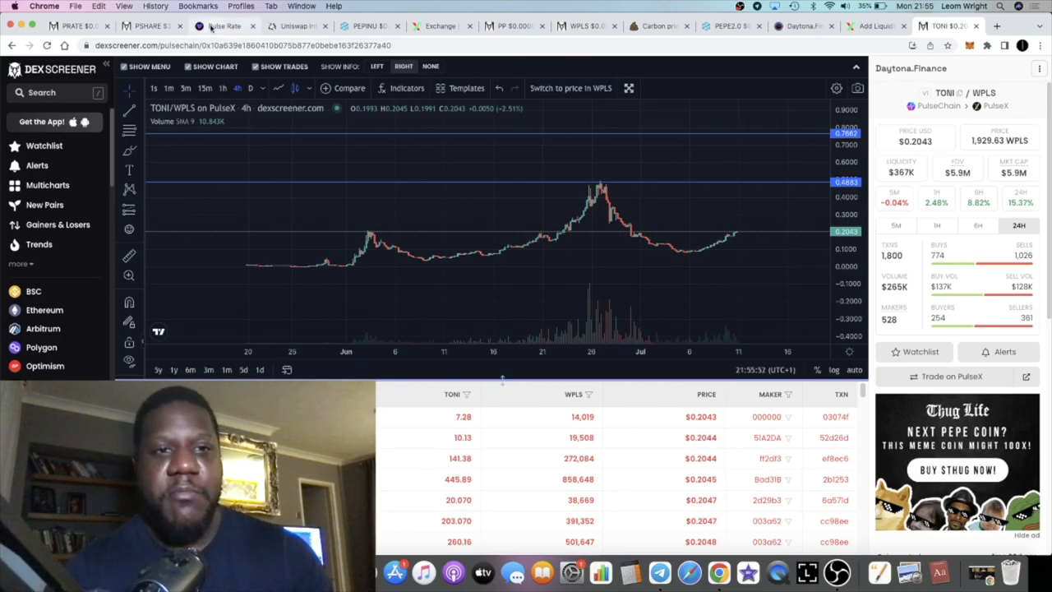
# Step: Scroll through PulseRate's farm pool cards, including eWETH/eHEX LP, and the Boardroom section
pyautogui.click(225, 26)
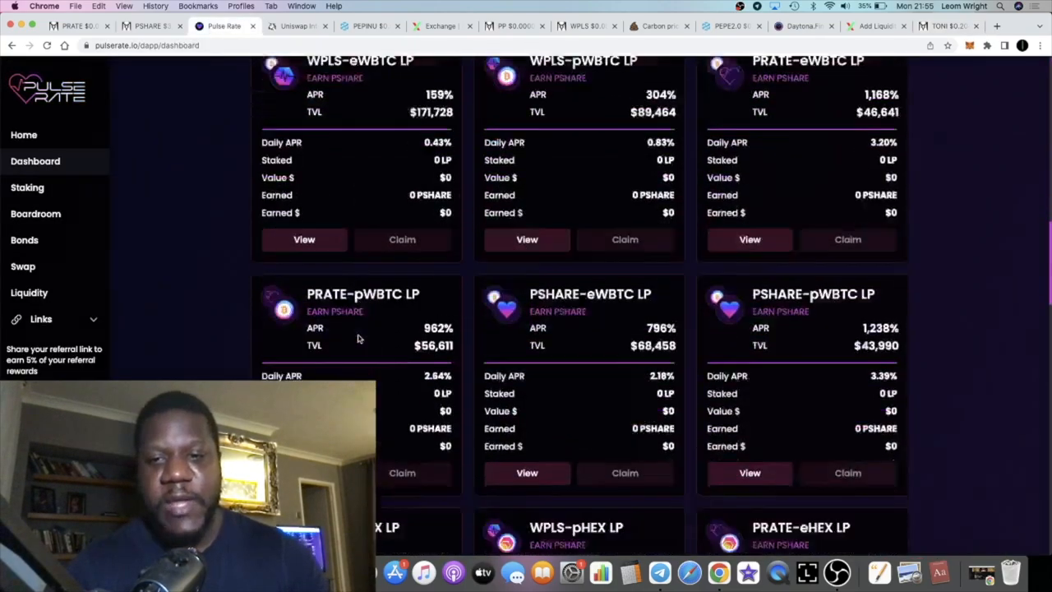
pyautogui.scroll(-3)
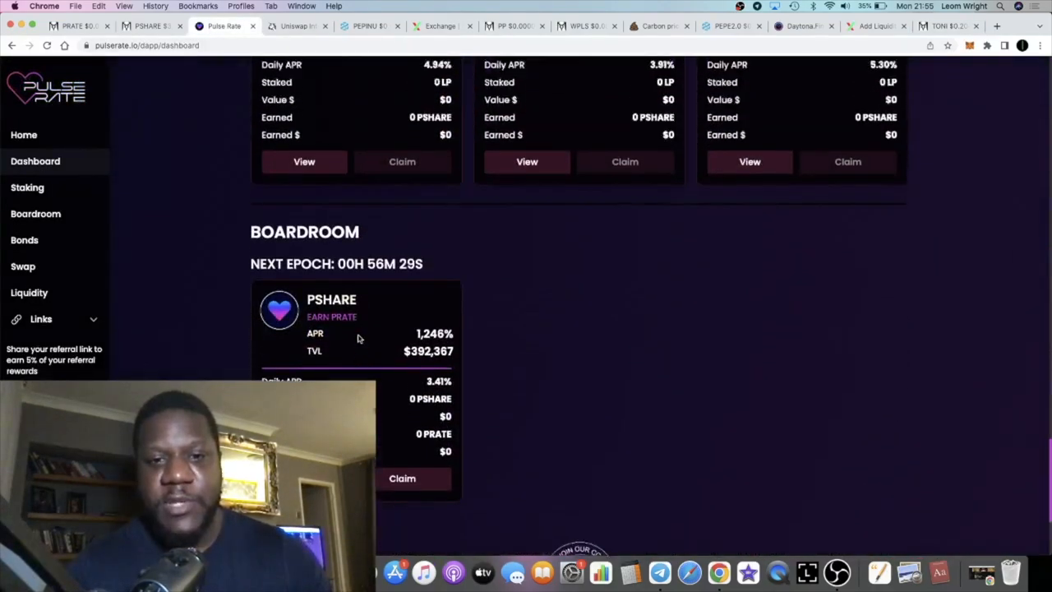
pyautogui.scroll(-3)
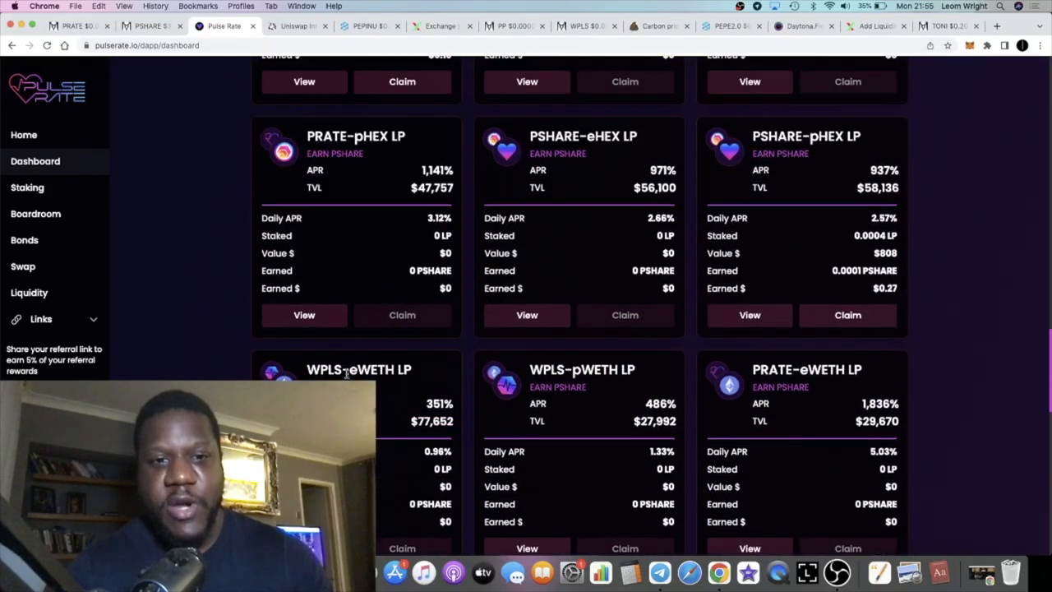
pyautogui.scroll(-3)
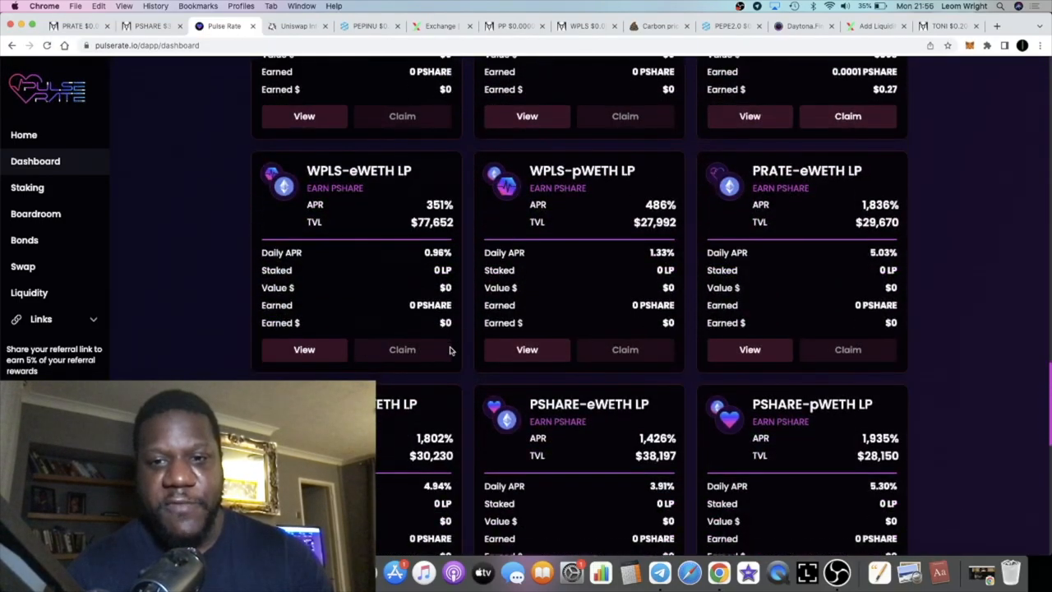
pyautogui.scroll(-3)
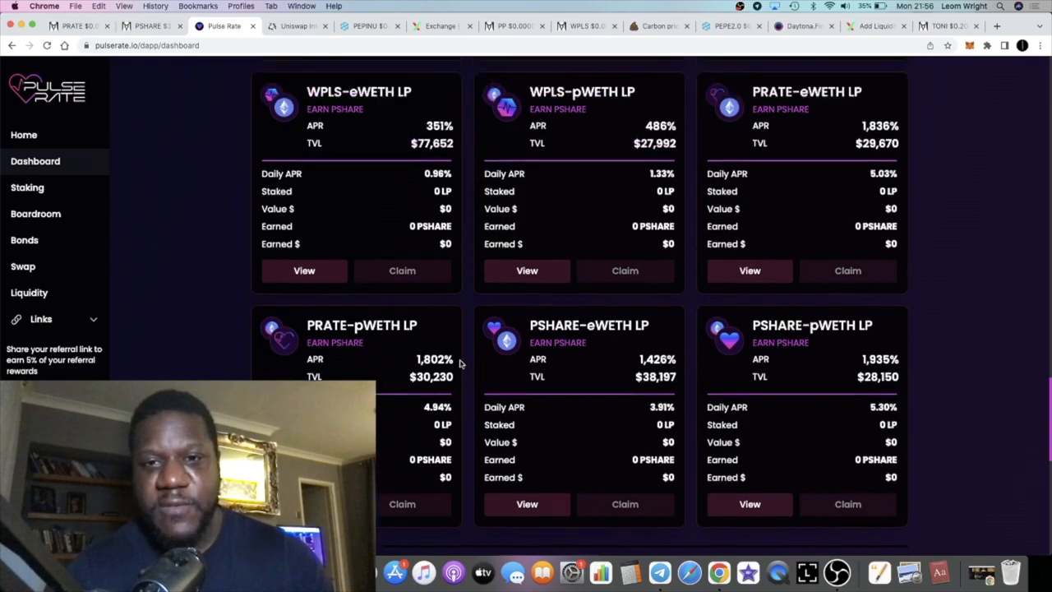
pyautogui.scroll(-3)
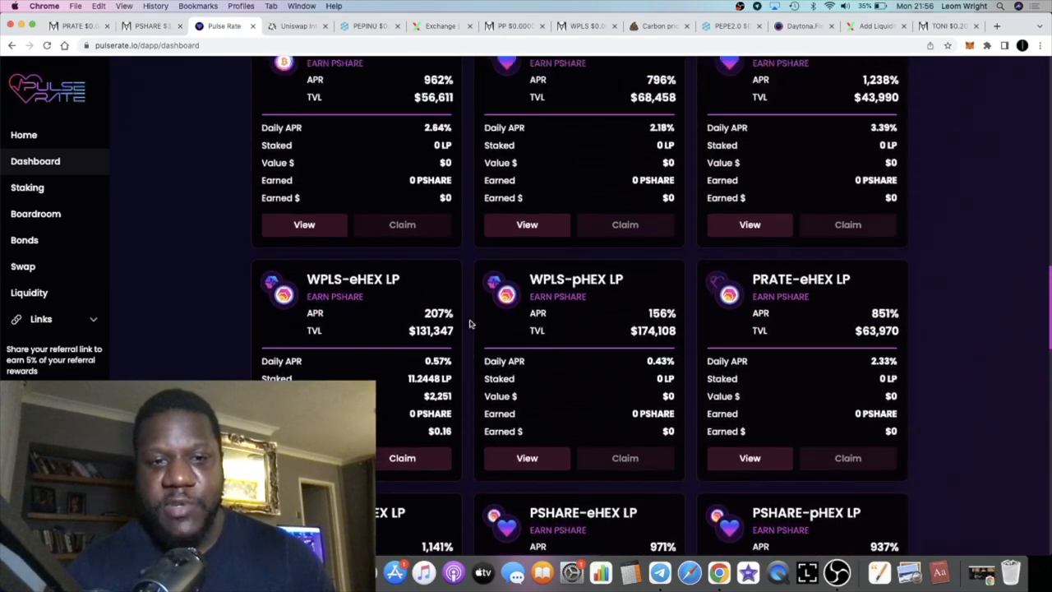
pyautogui.scroll(-3)
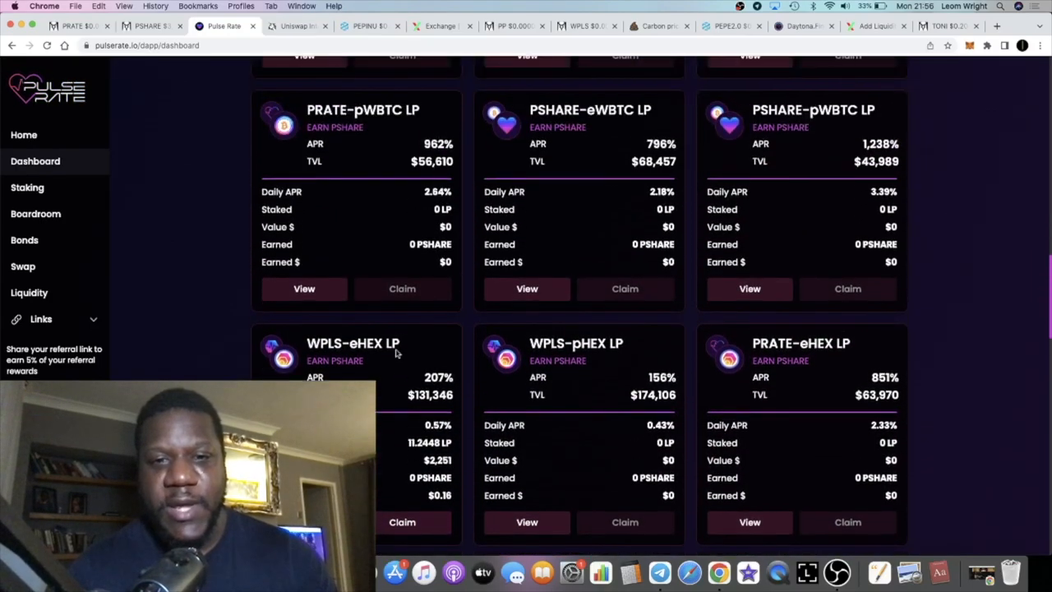
pyautogui.scroll(-3)
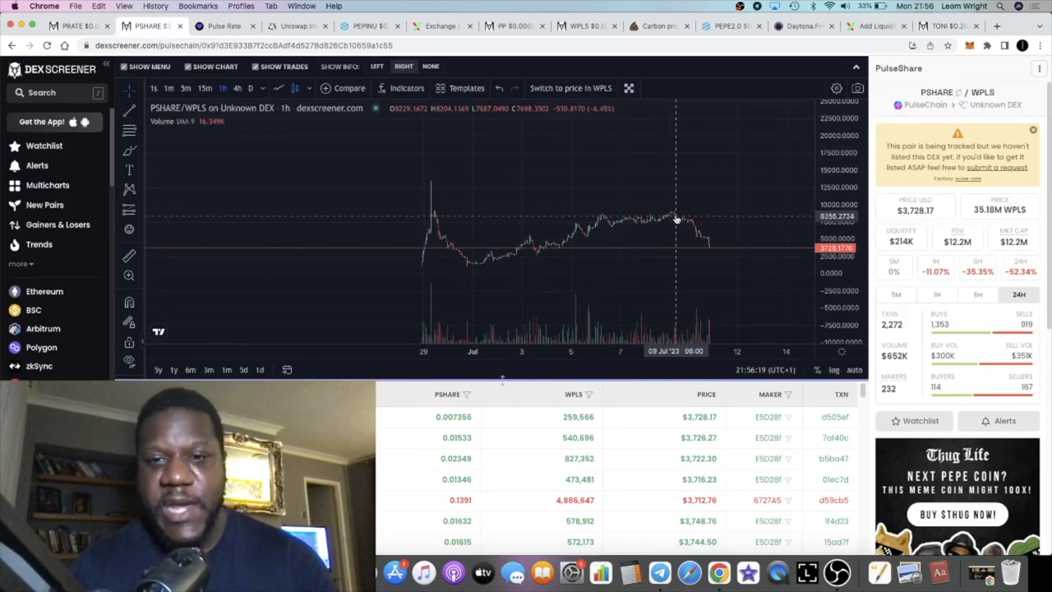
pyautogui.moveTo(713, 227)
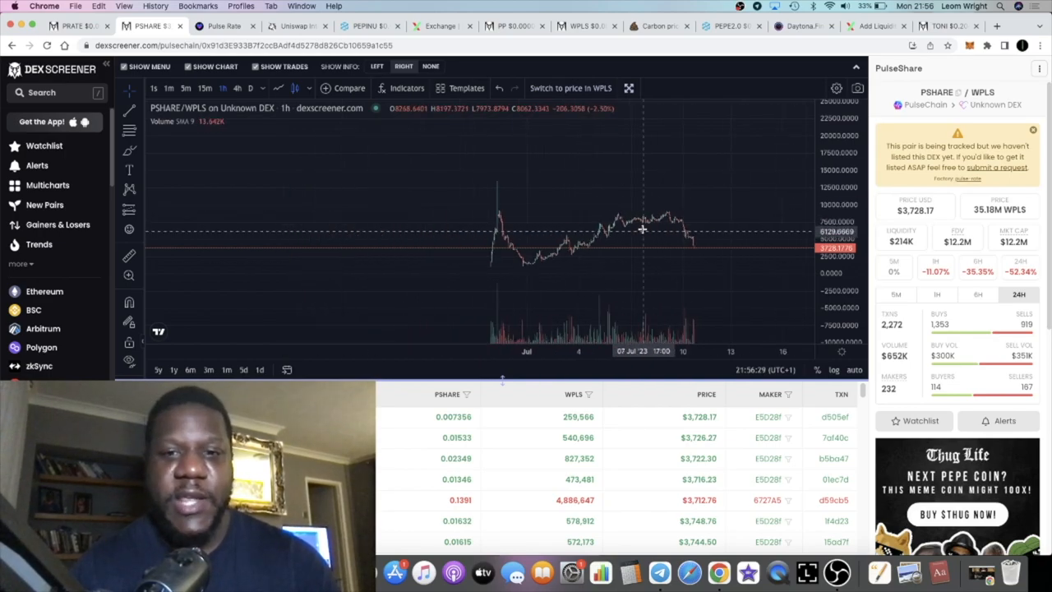
pyautogui.moveTo(713, 257)
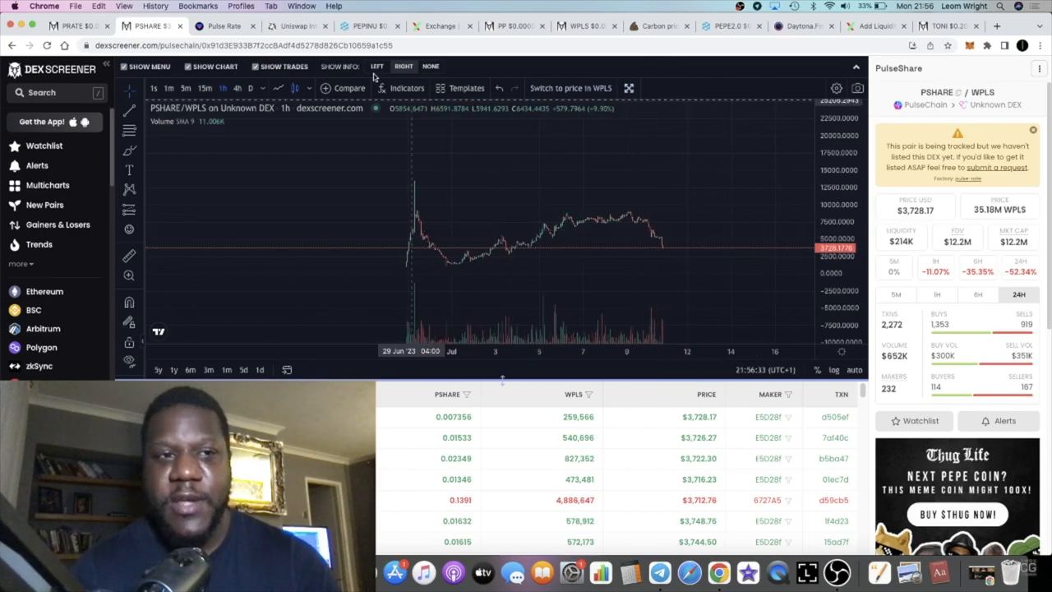
pyautogui.click(78, 25)
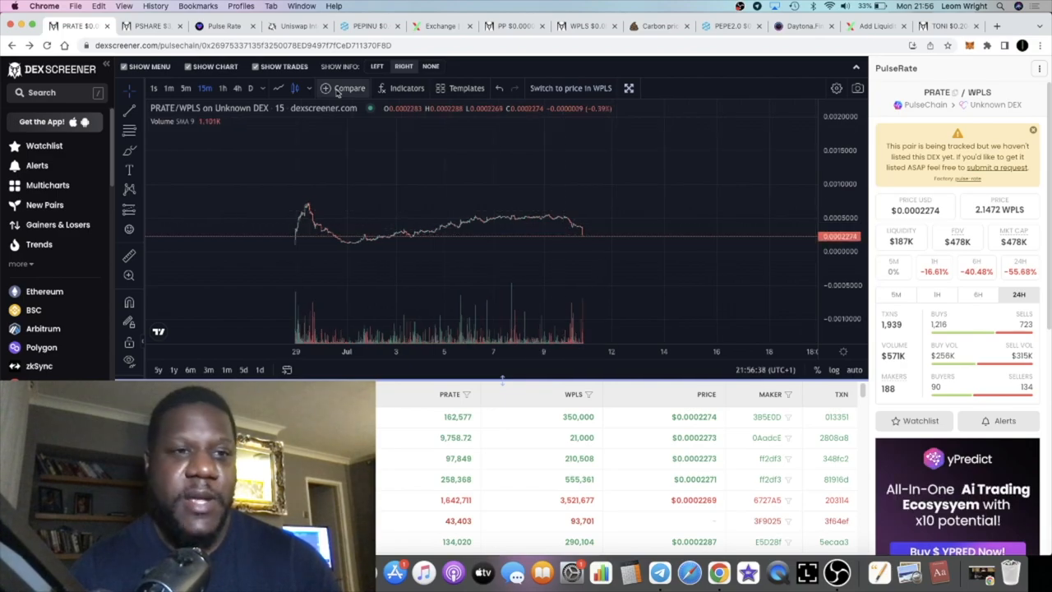
pyautogui.click(148, 26)
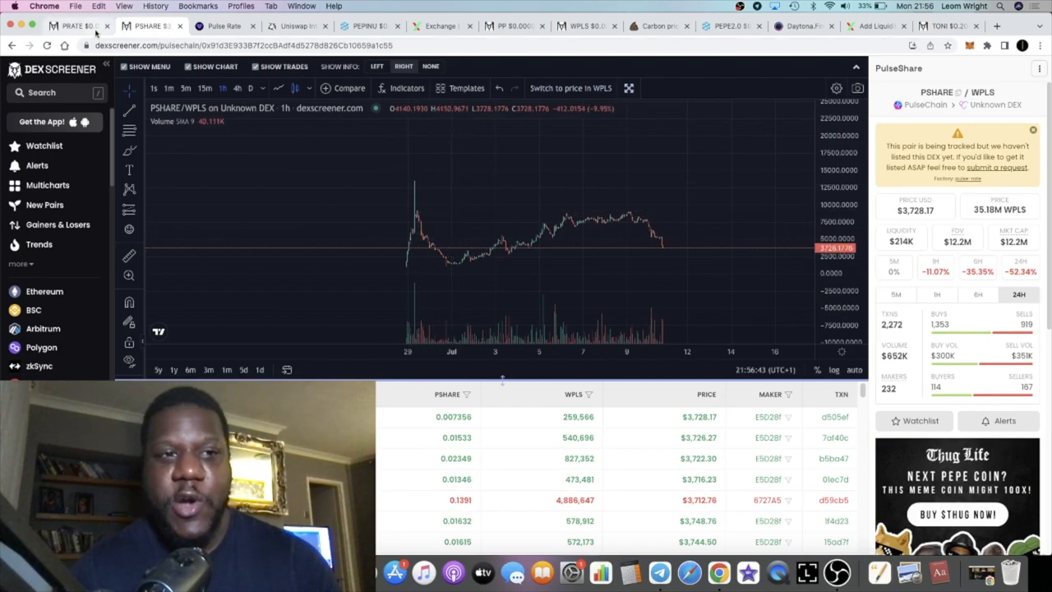
pyautogui.click(74, 25)
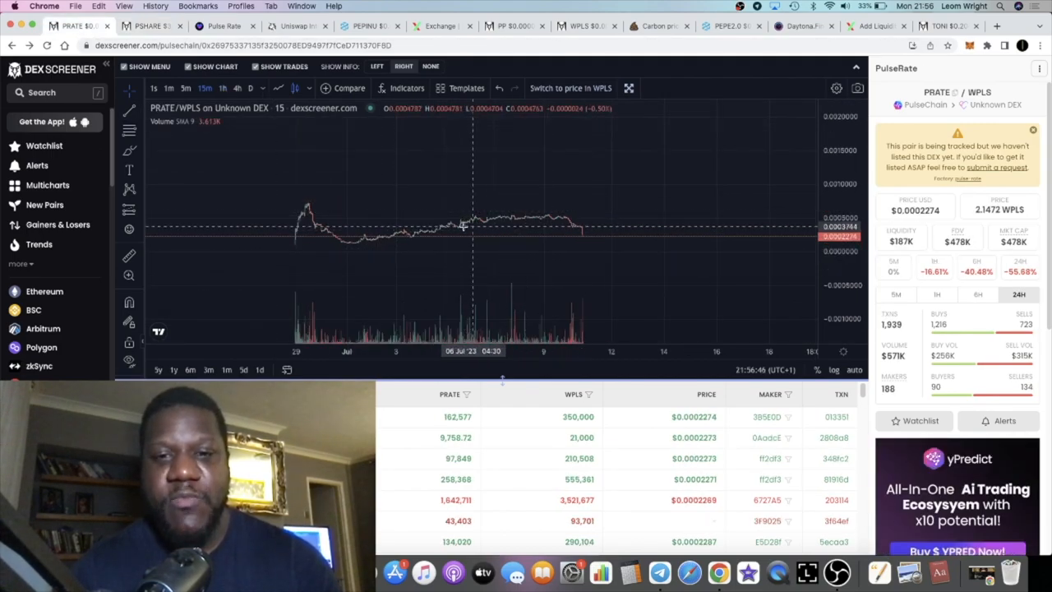
pyautogui.moveTo(538, 204)
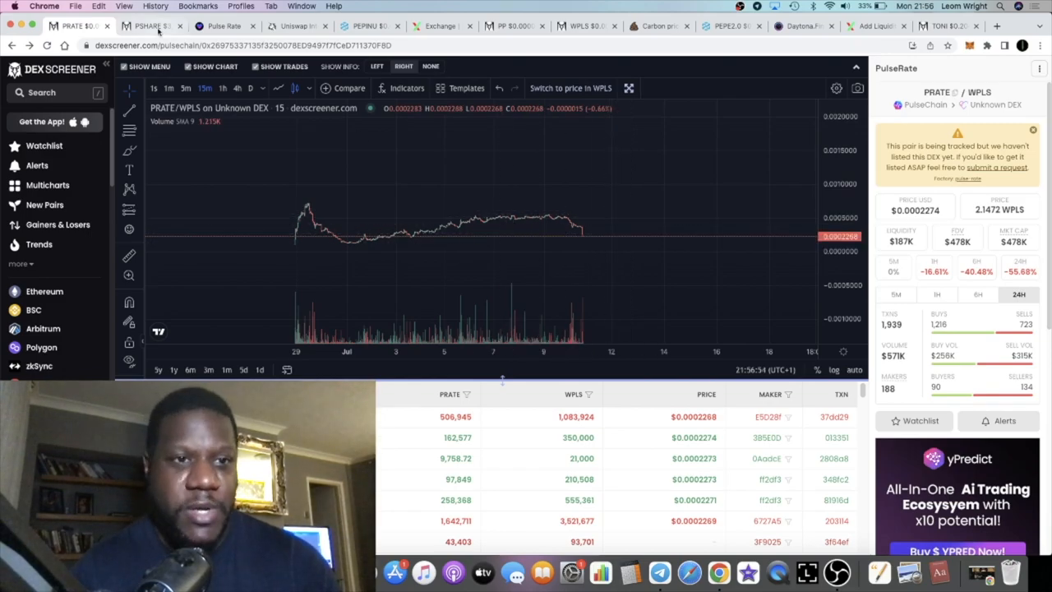
pyautogui.click(148, 25)
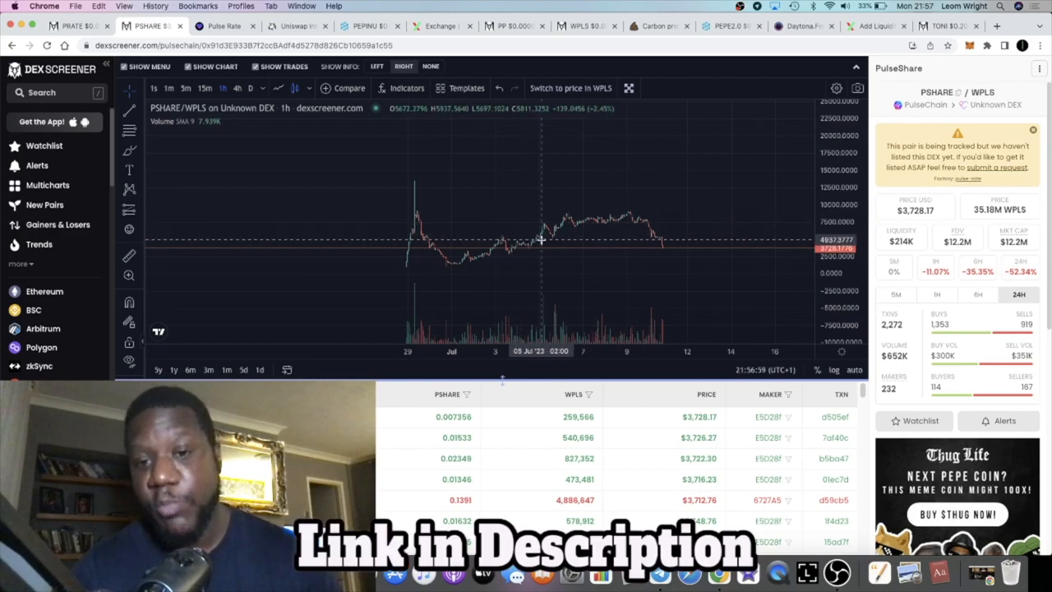
pyautogui.click(224, 25)
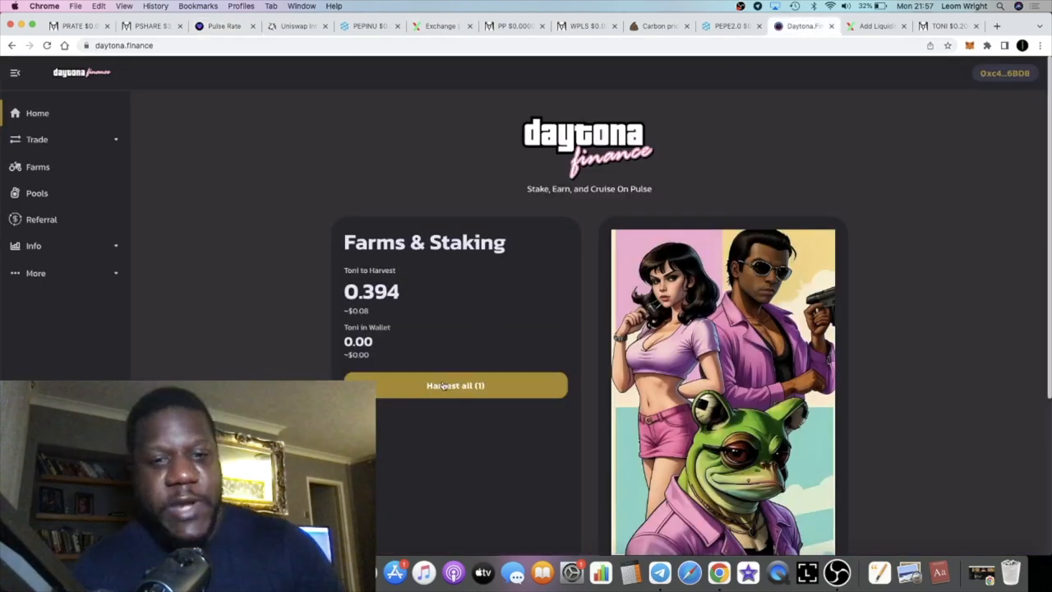
# Step: View Toni Stats showing $6,017,074 market cap and 29,754,516 TONI minted
pyautogui.scroll(-3)
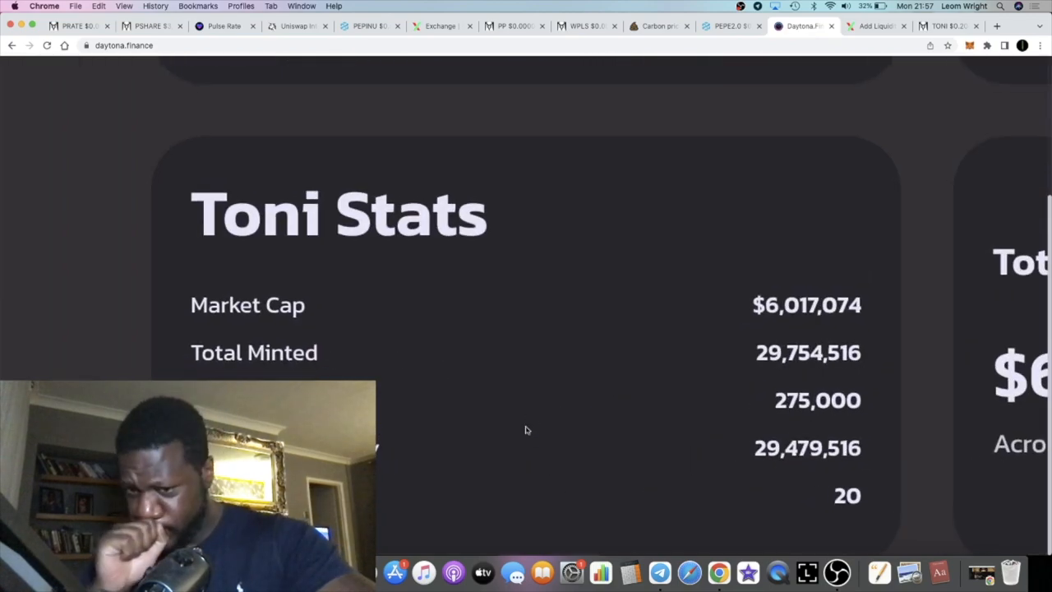
pyautogui.moveTo(543, 429)
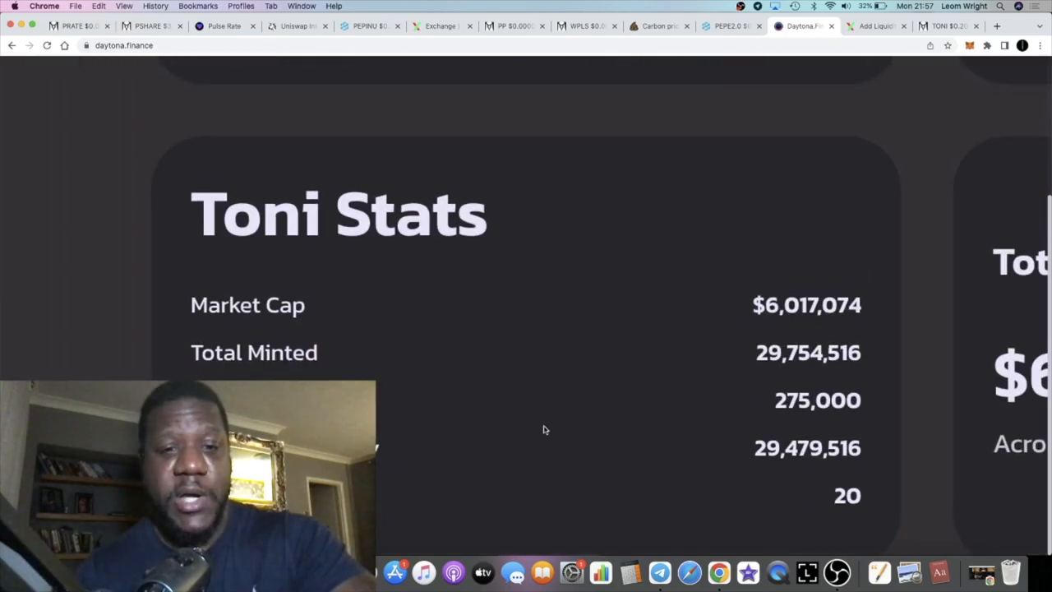
pyautogui.scroll(-3)
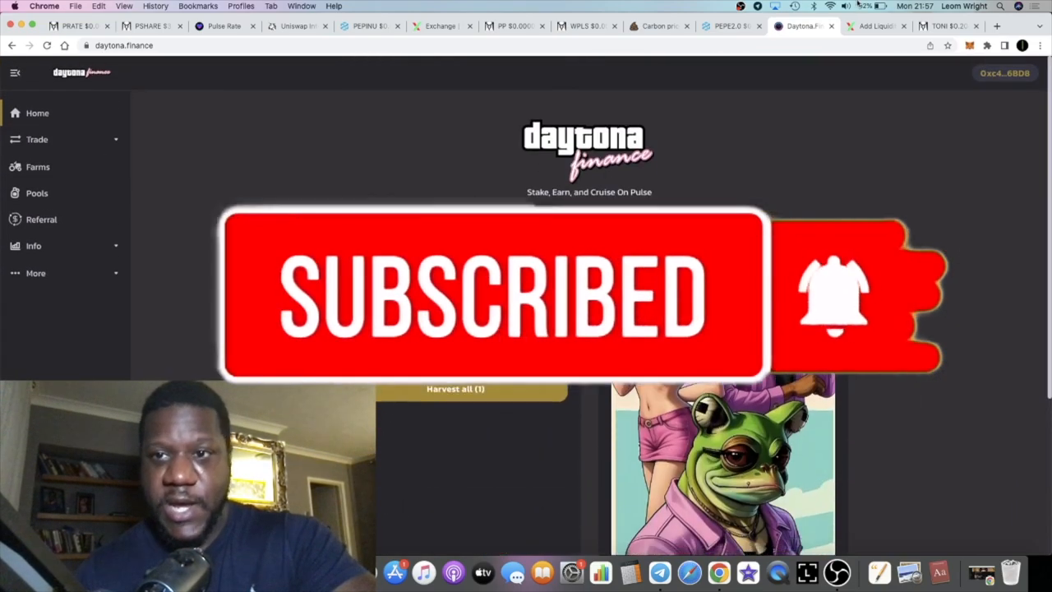
# Step: Check the TONI/WPLS 4h chart at $0.2042, then return to Daytona Finance (0.489 Toni to harvest)
pyautogui.click(945, 26)
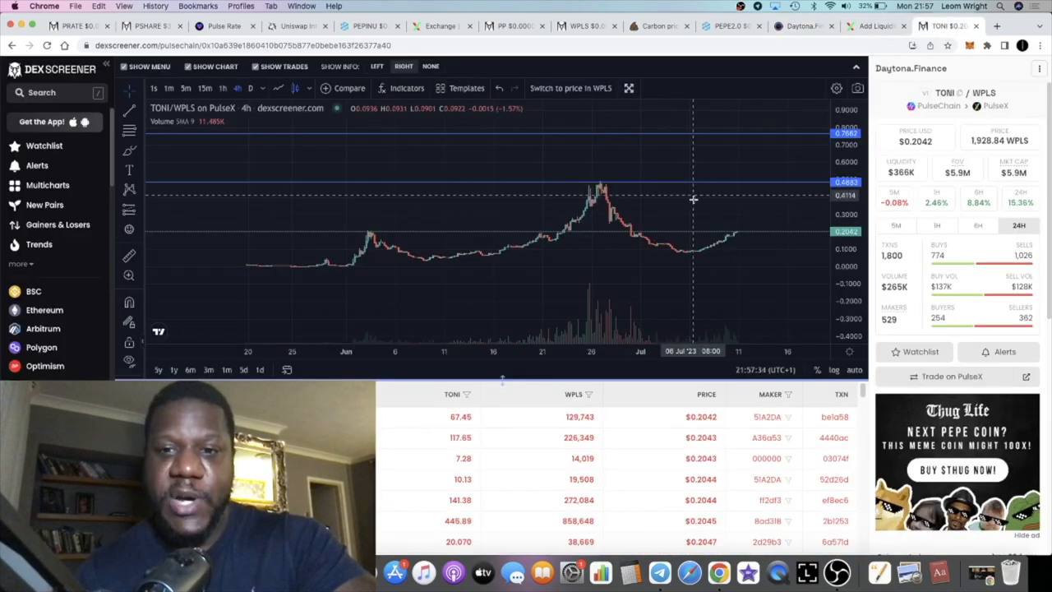
pyautogui.moveTo(752, 235)
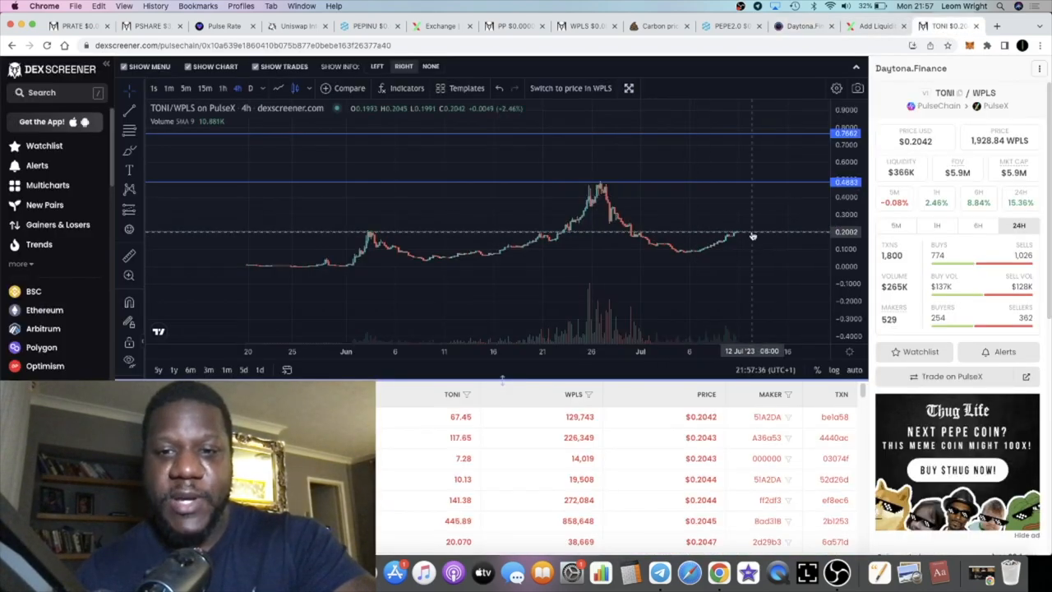
pyautogui.moveTo(694, 251)
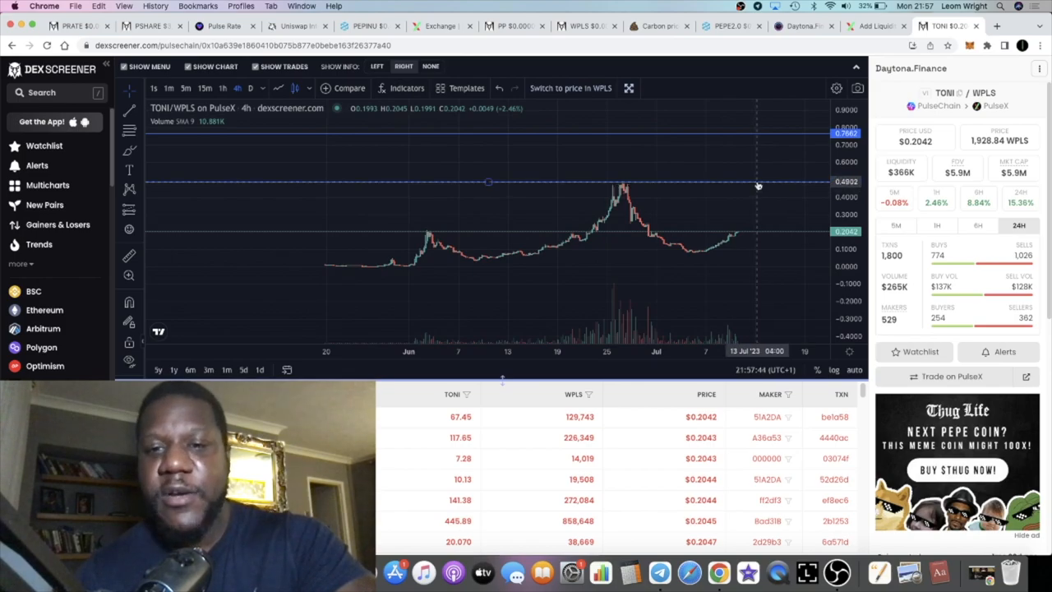
pyautogui.scroll(-3)
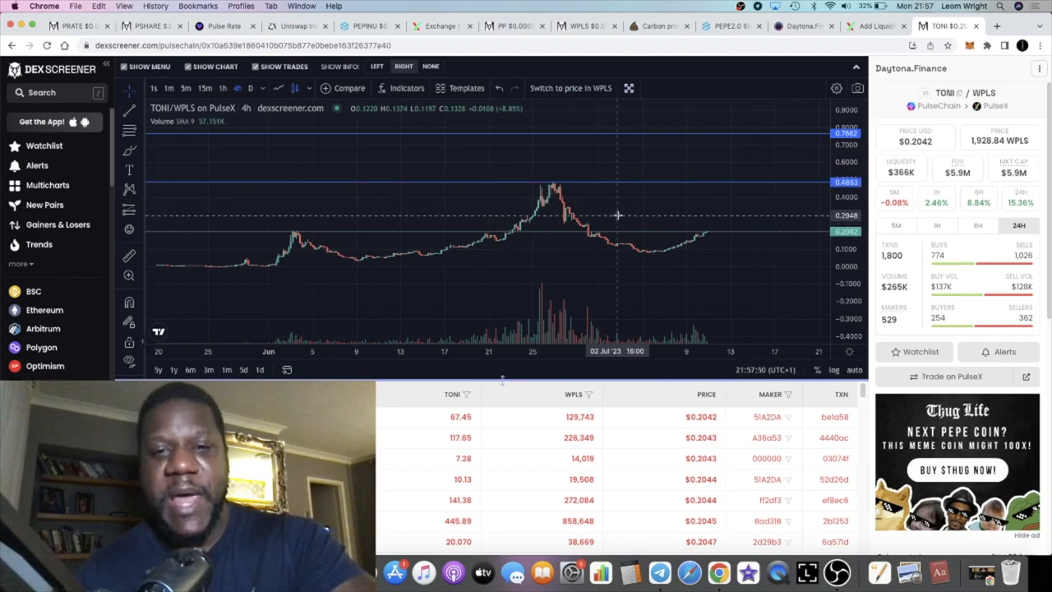
pyautogui.moveTo(734, 187)
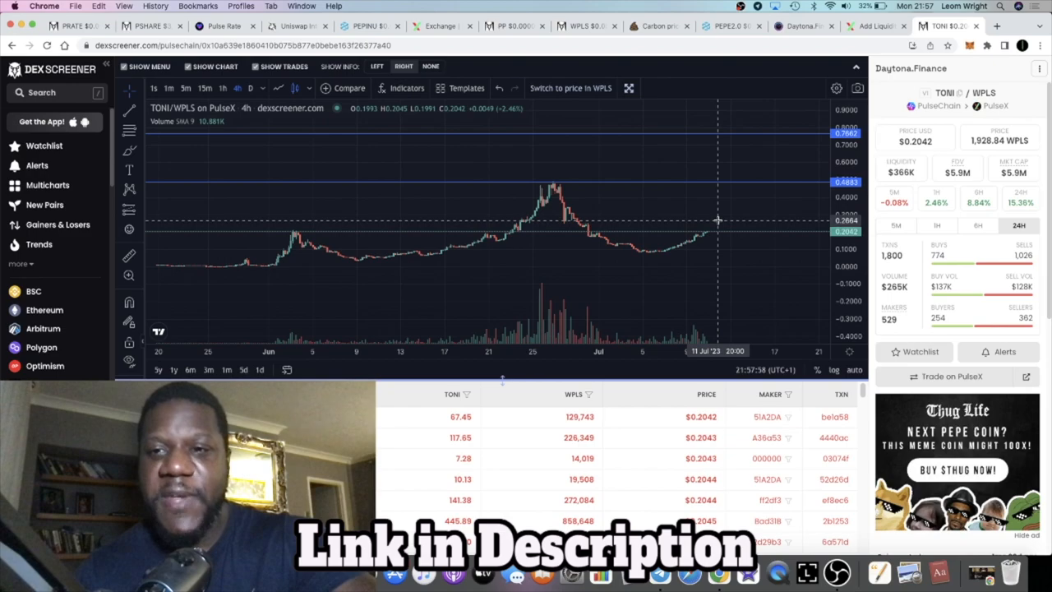
pyautogui.moveTo(691, 244)
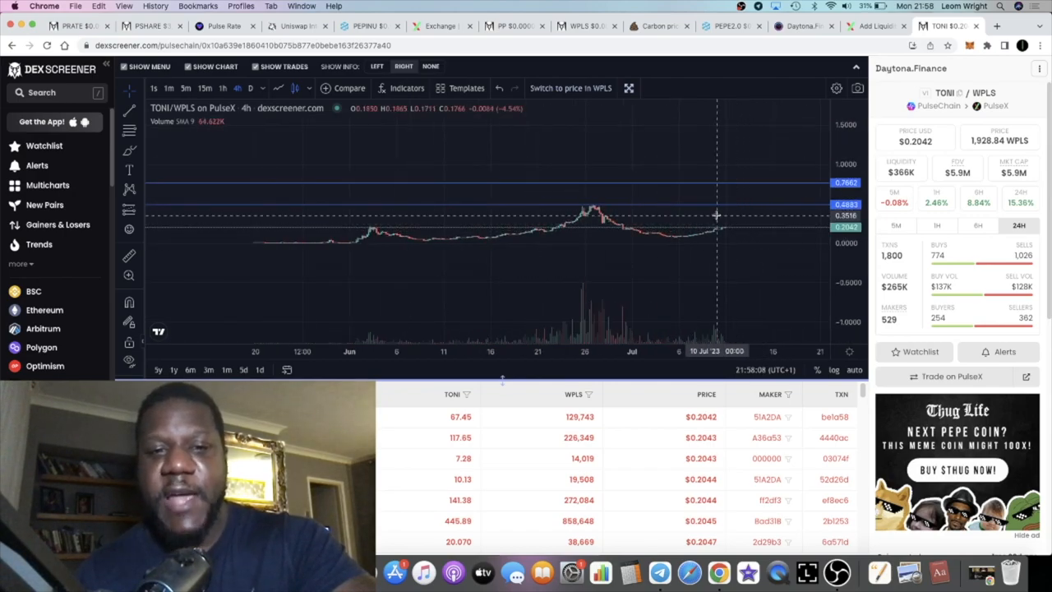
pyautogui.click(801, 25)
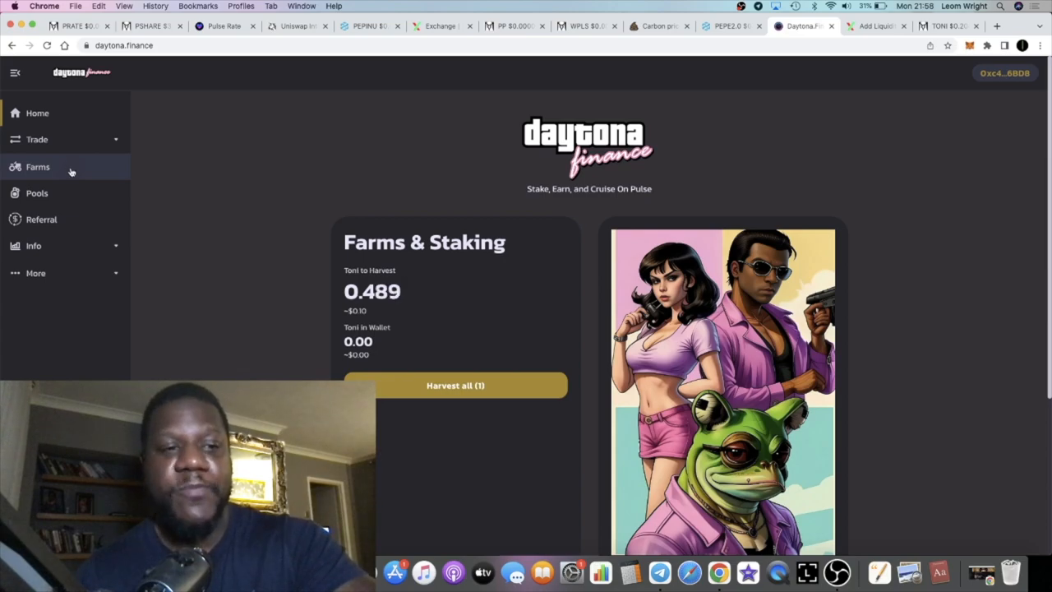
# Step: Open Farms and scroll down to the eHEX-WPLS LP and pPEPE-TONI LP cards
pyautogui.click(38, 167)
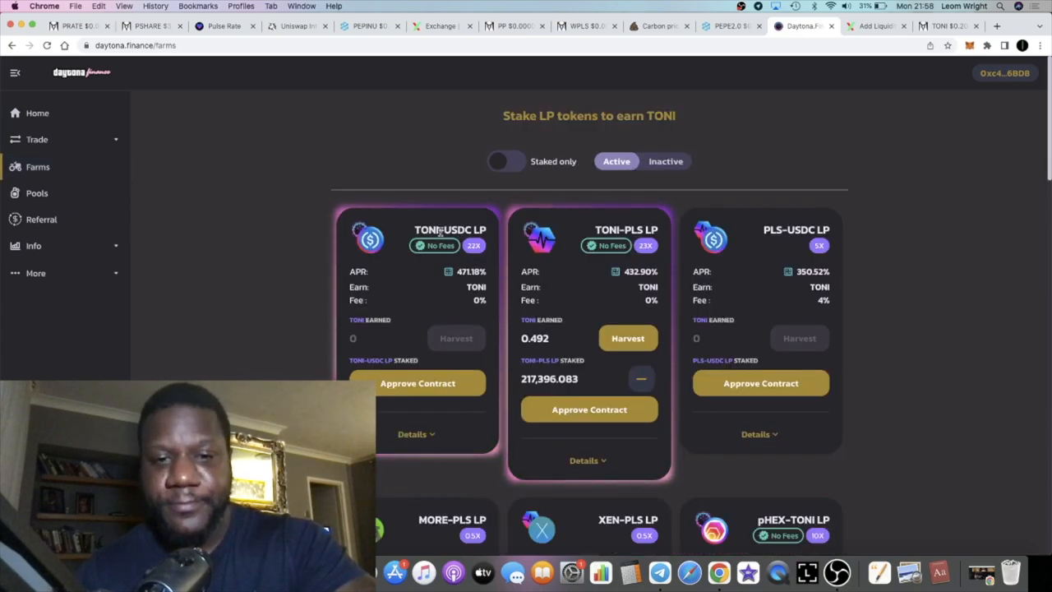
pyautogui.scroll(-3)
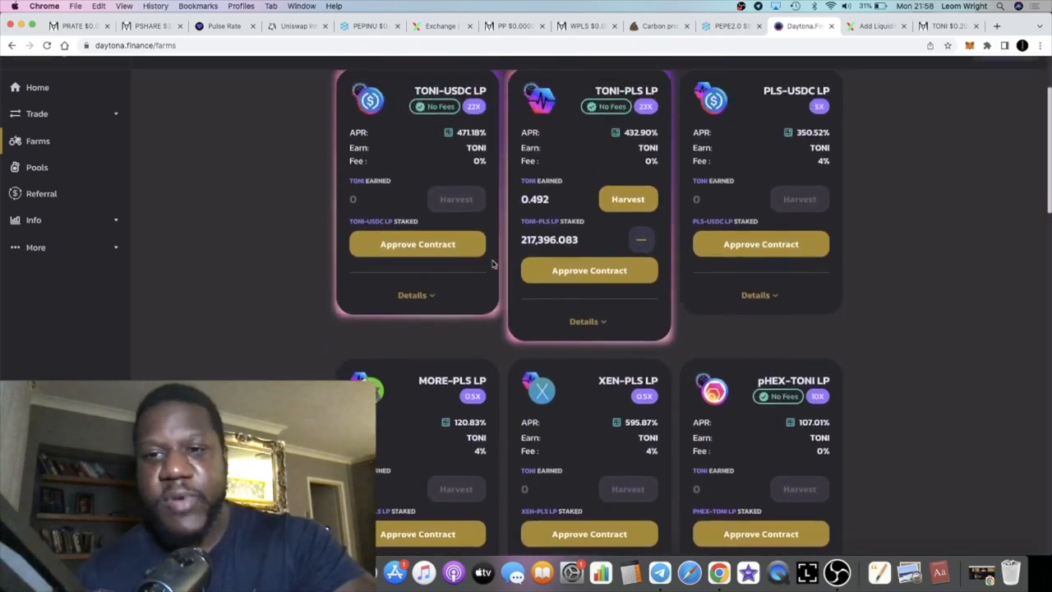
pyautogui.scroll(-3)
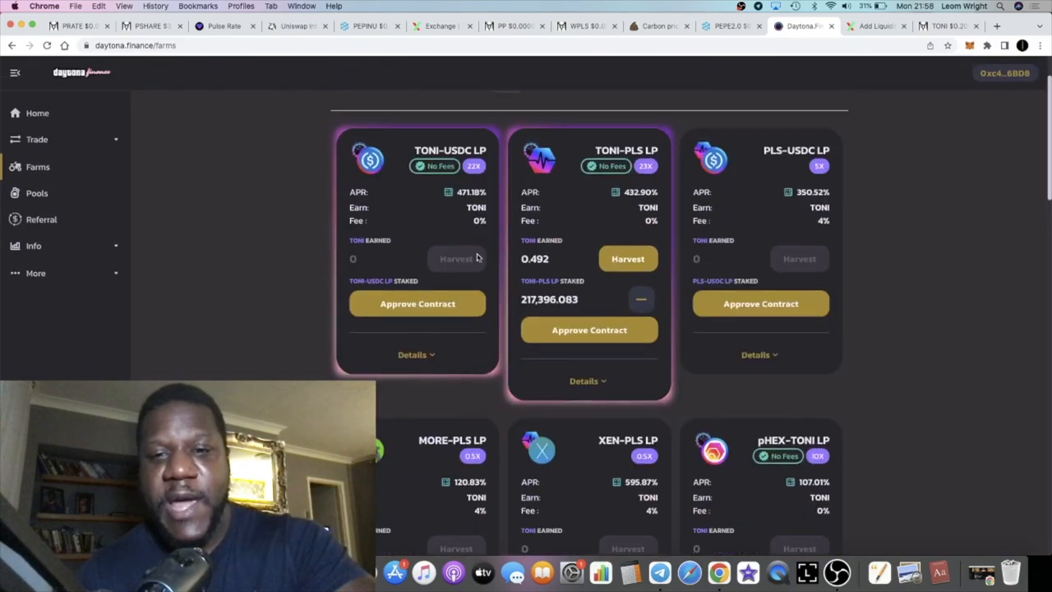
pyautogui.scroll(-3)
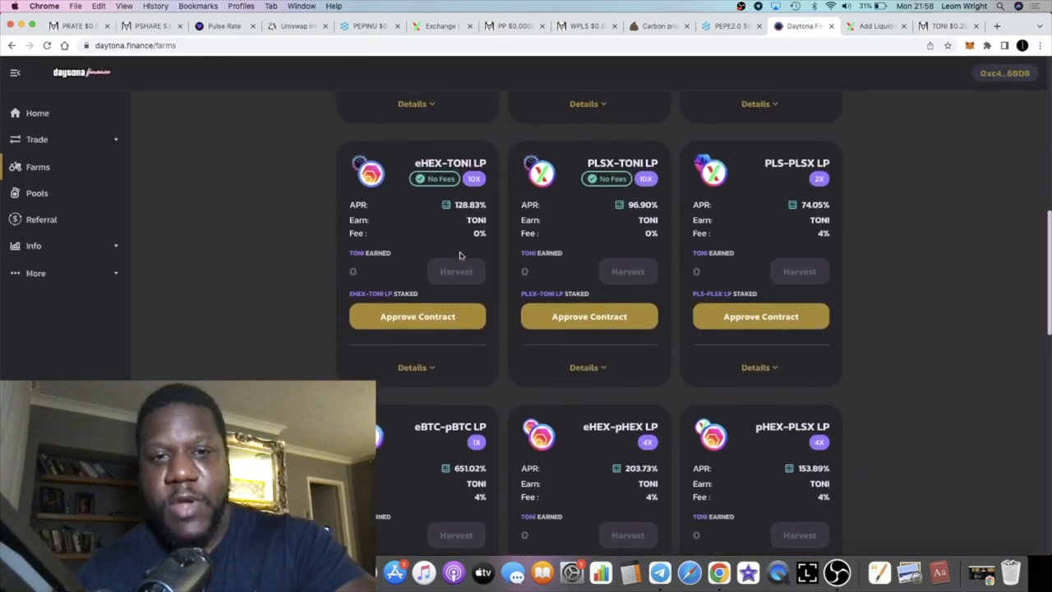
pyautogui.scroll(-3)
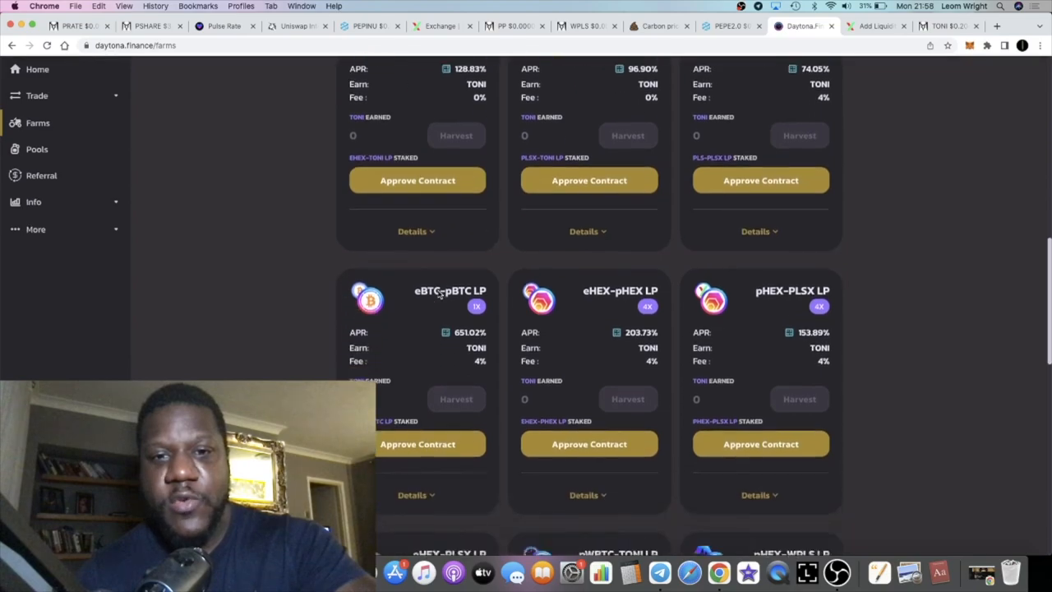
pyautogui.scroll(-3)
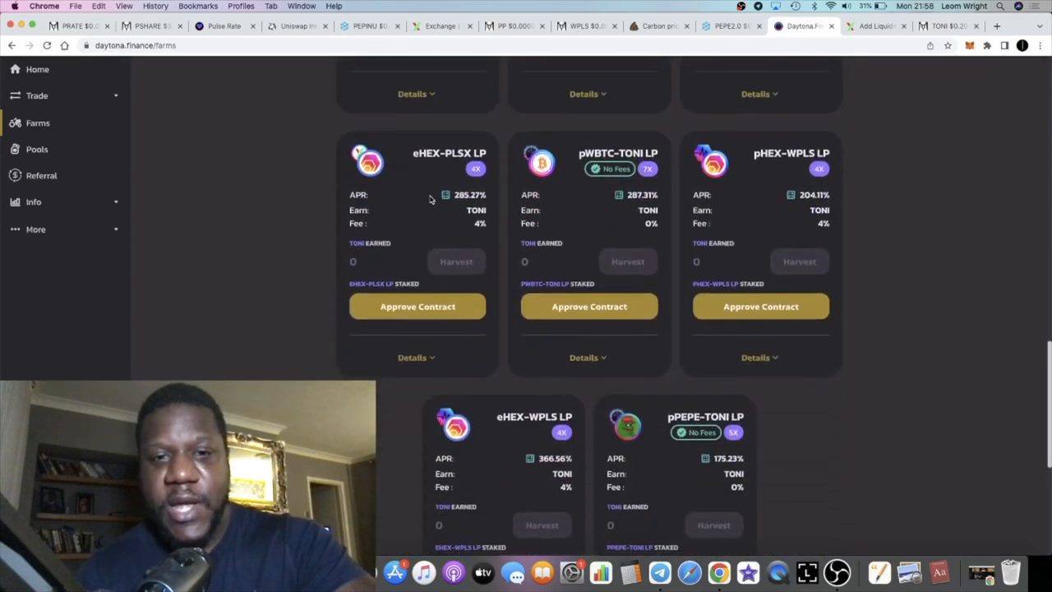
pyautogui.scroll(-3)
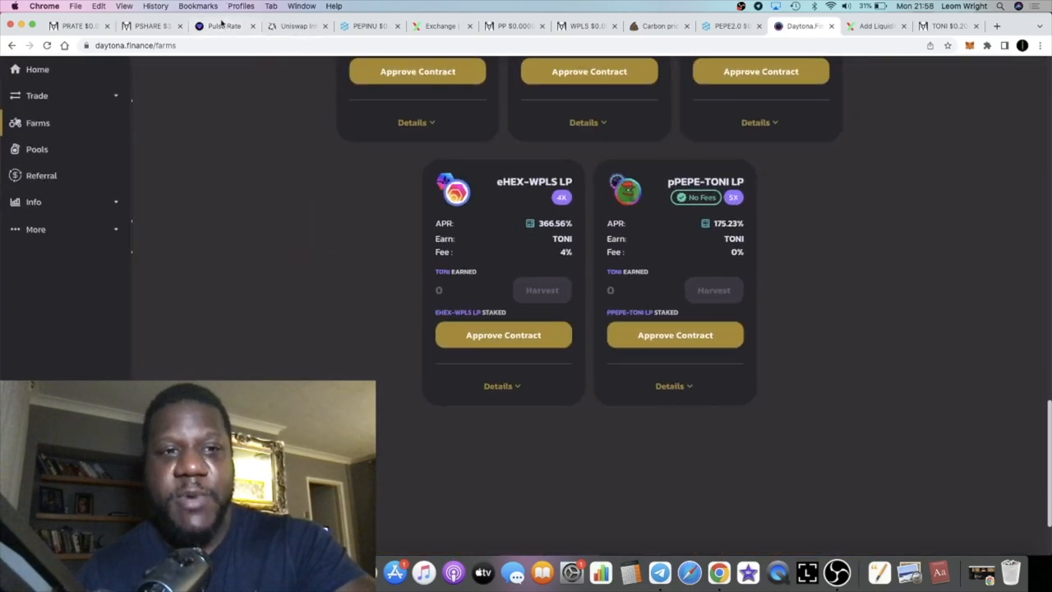
pyautogui.click(223, 26)
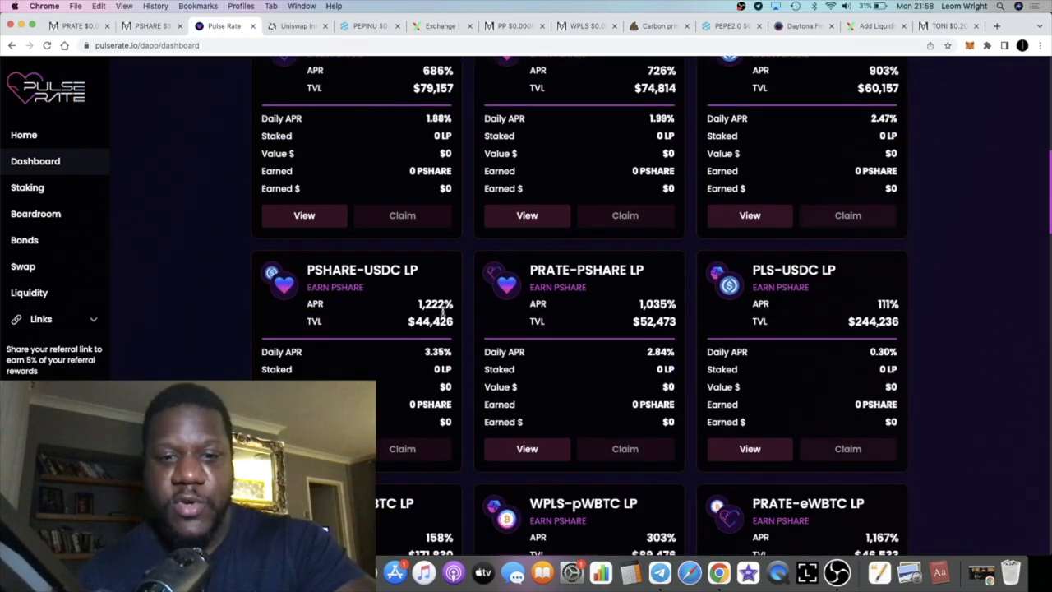
pyautogui.scroll(-3)
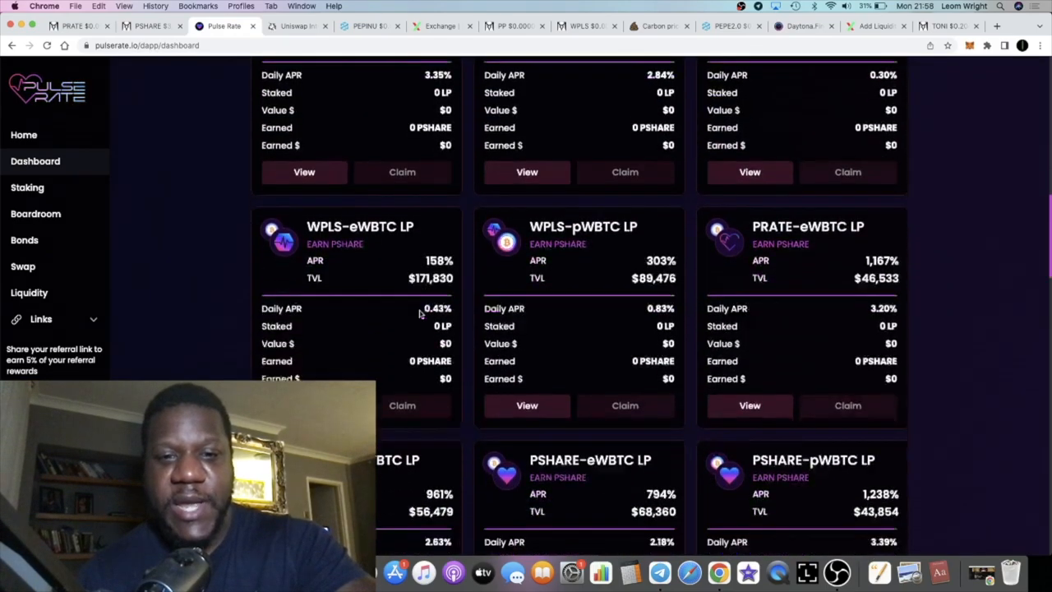
pyautogui.scroll(-3)
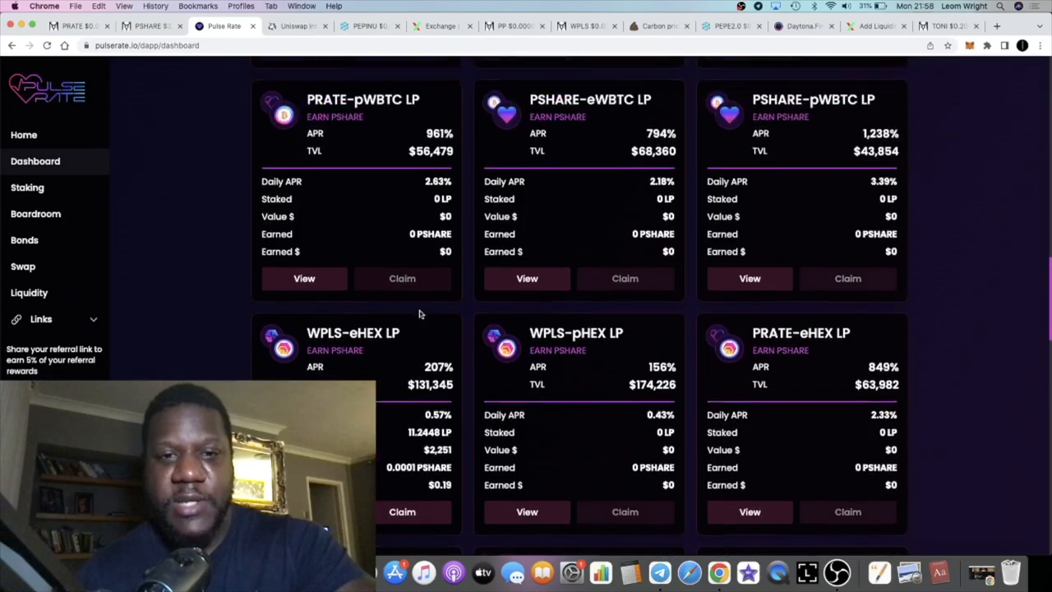
pyautogui.scroll(-3)
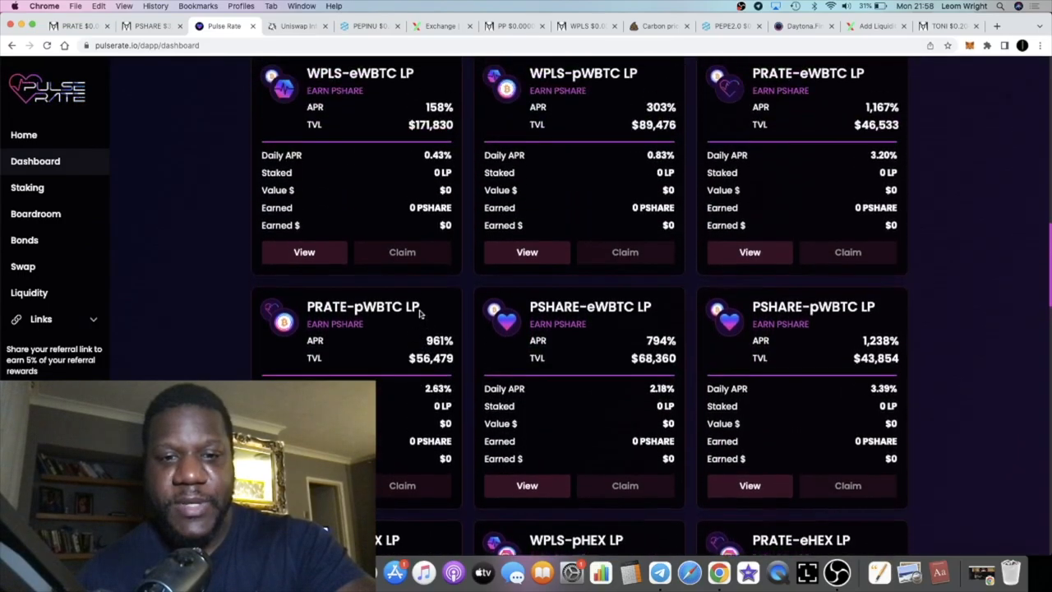
pyautogui.scroll(-3)
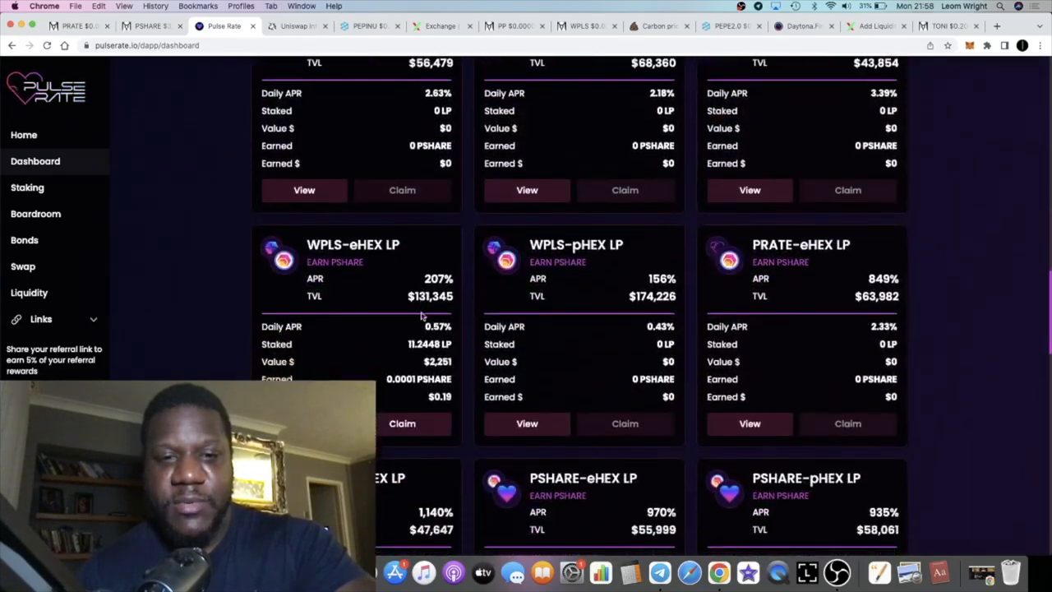
pyautogui.scroll(-3)
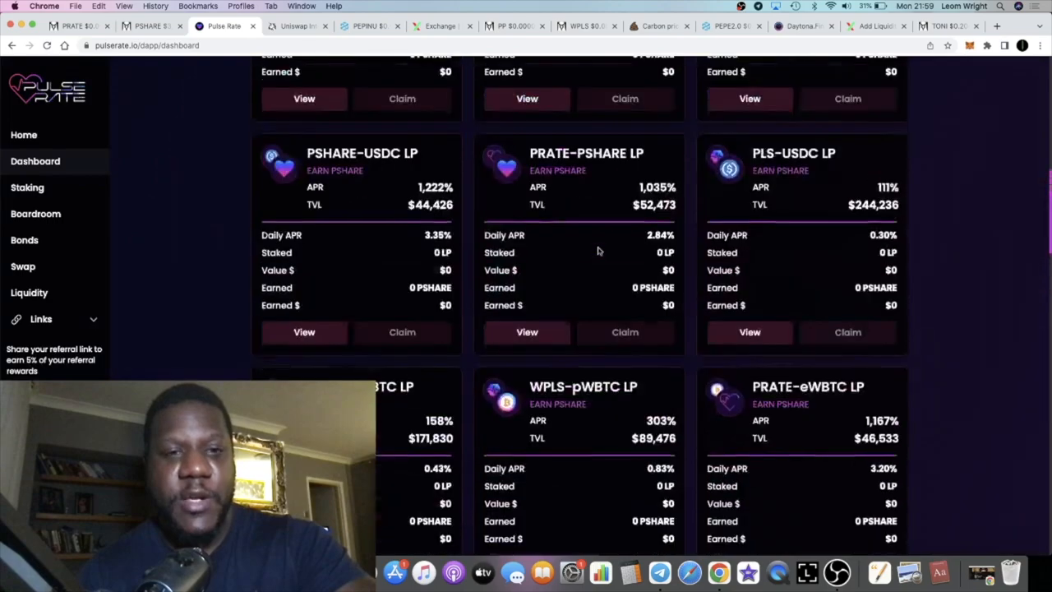
pyautogui.scroll(3)
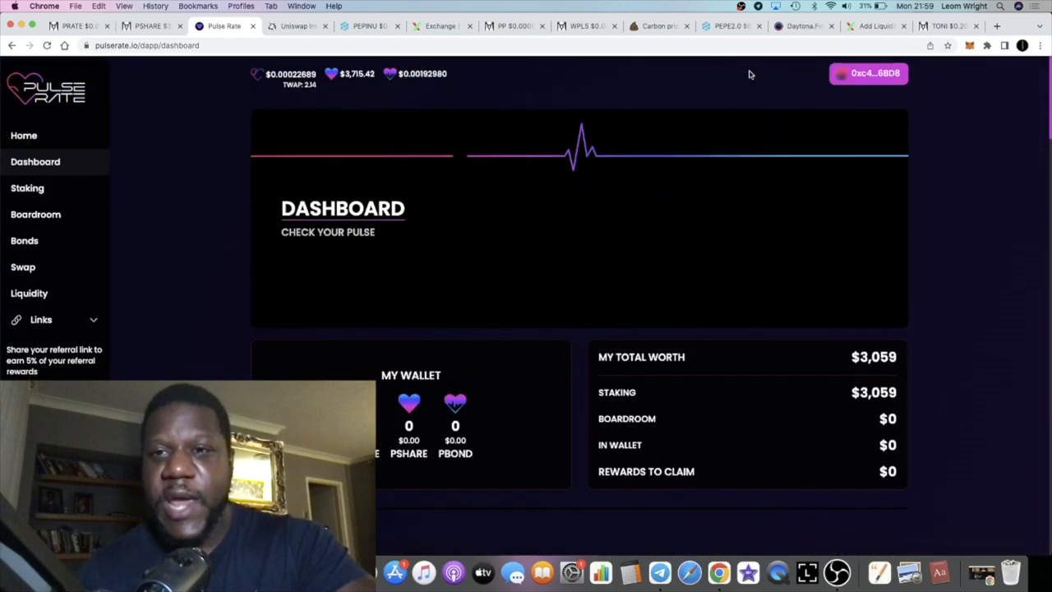
pyautogui.click(801, 26)
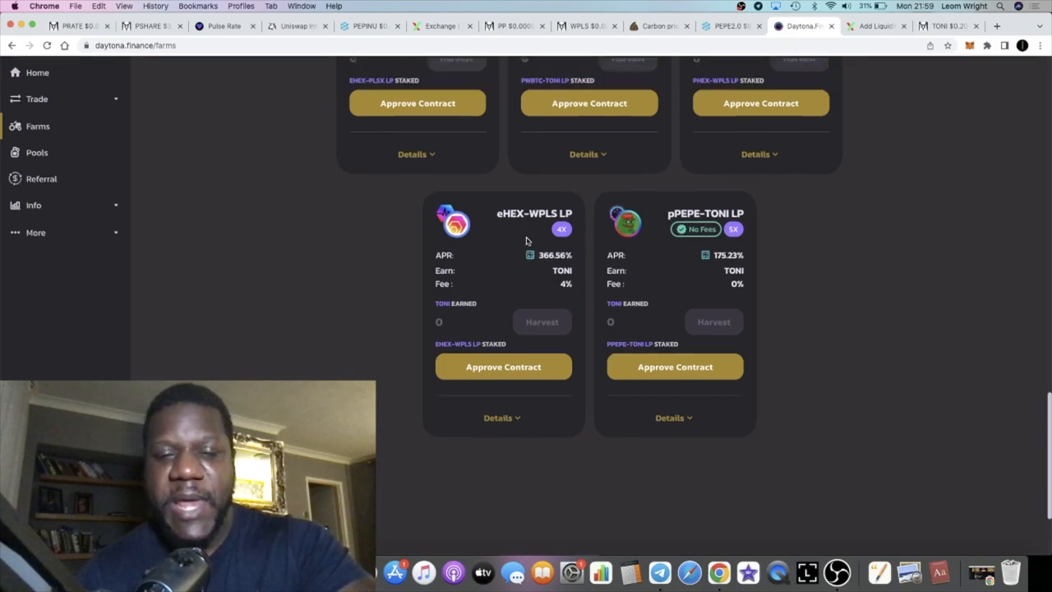
# Step: Return to the top farms: TONI-USDC, PLS-USDC, and TONI-PLS LP with 0.576 TONI earned
pyautogui.scroll(-3)
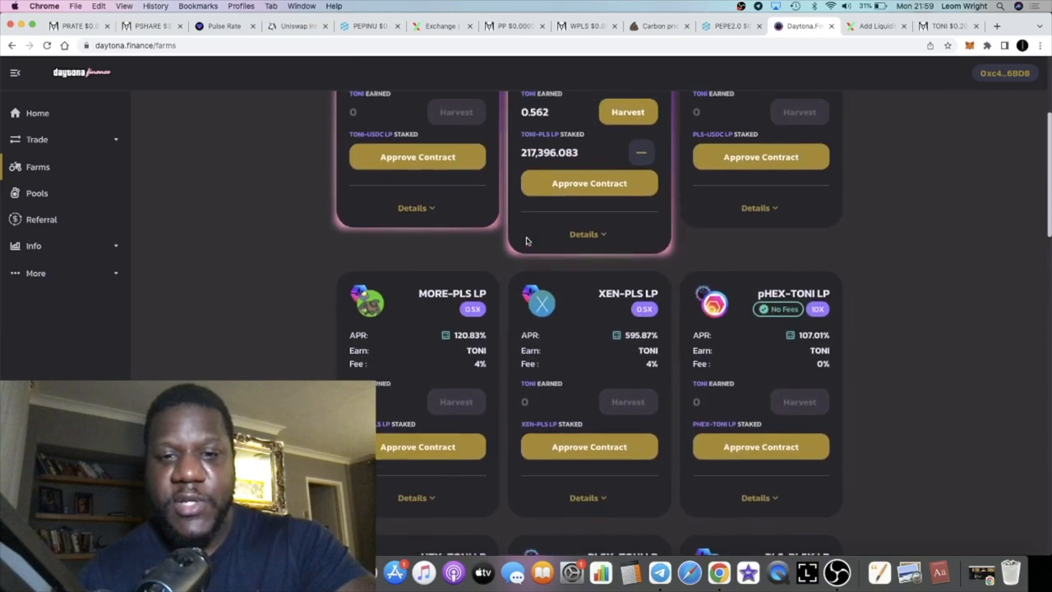
pyautogui.scroll(3)
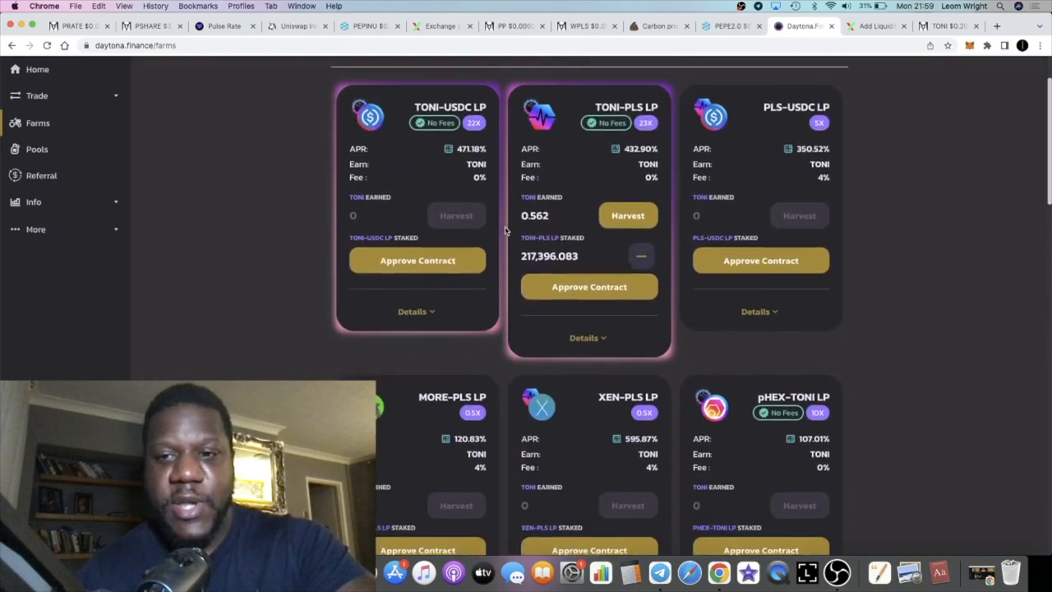
pyautogui.scroll(-3)
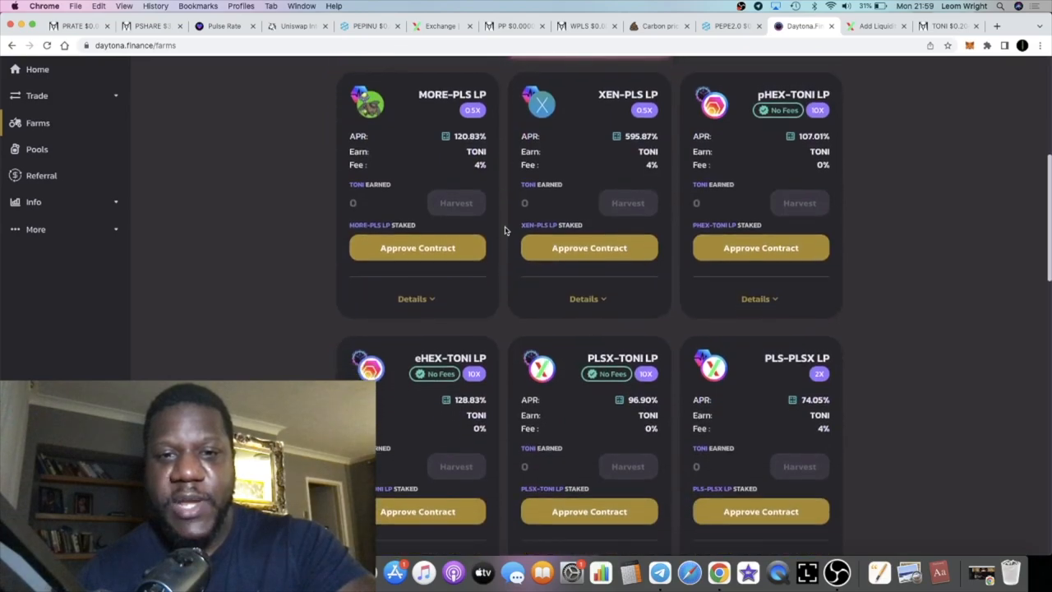
pyautogui.scroll(3)
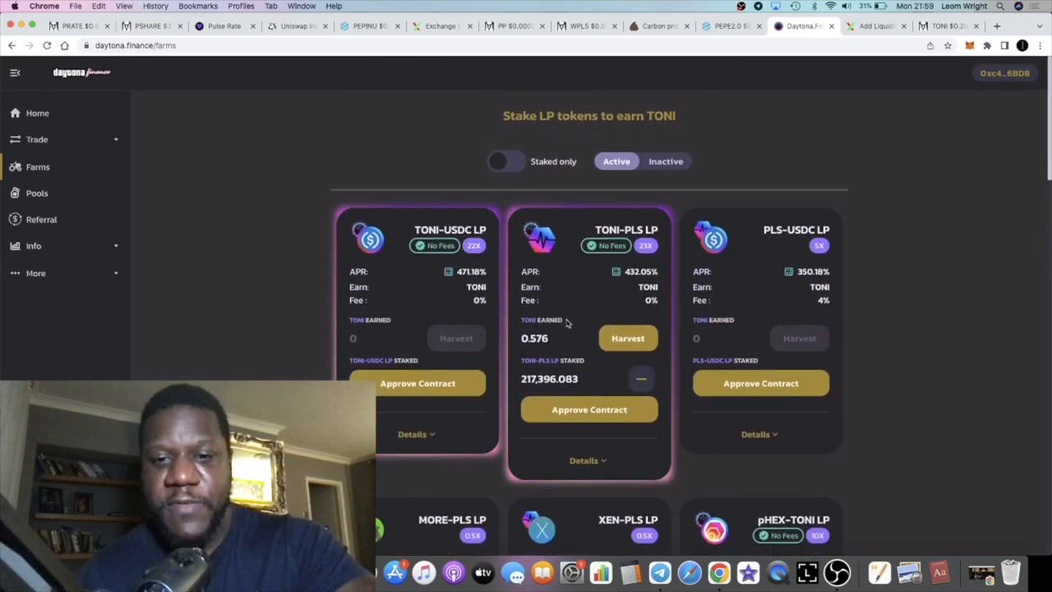
pyautogui.scroll(-3)
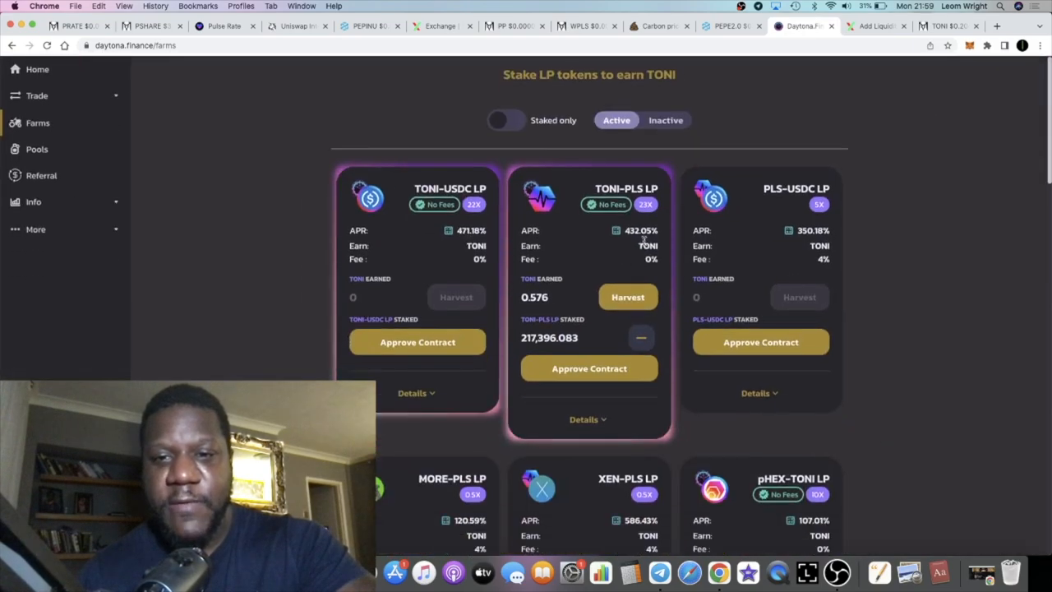
pyautogui.moveTo(690, 273)
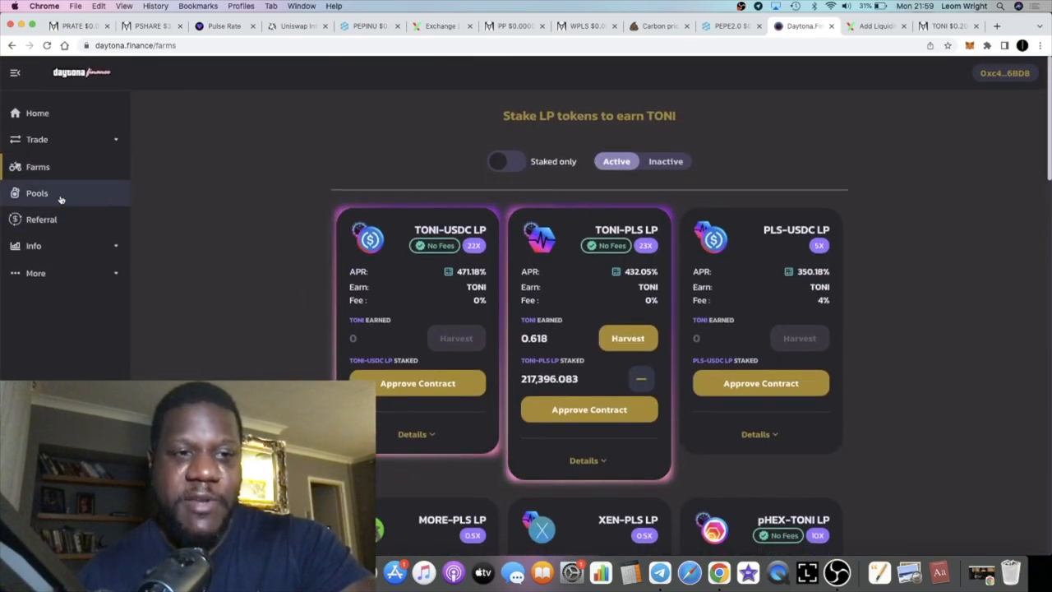
# Step: Open the Pools page listing TONI (72.44% APR), PLSX and XEN staking pools
pyautogui.click(36, 193)
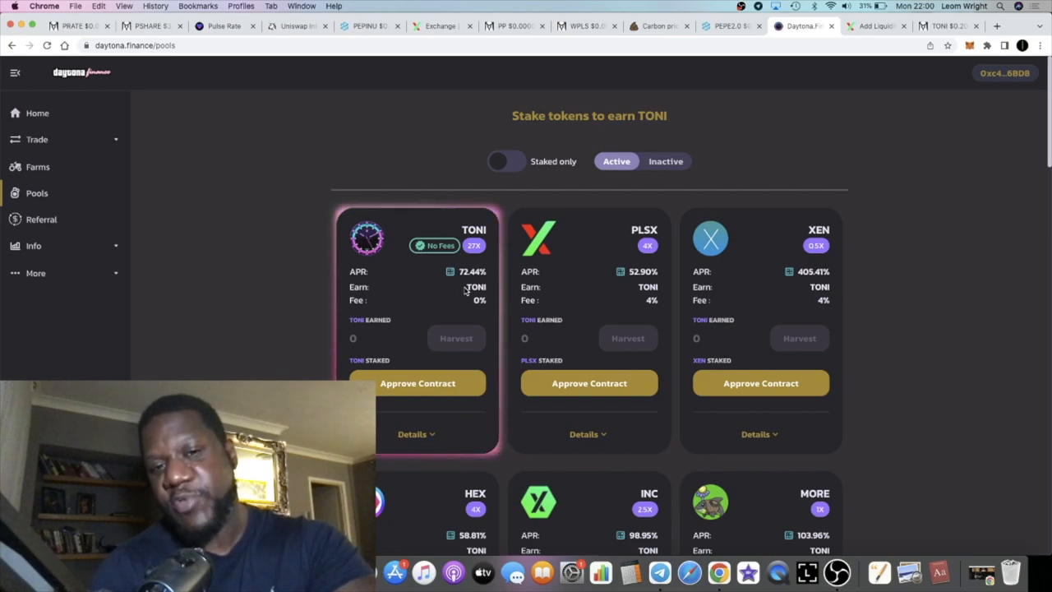
pyautogui.moveTo(579, 214)
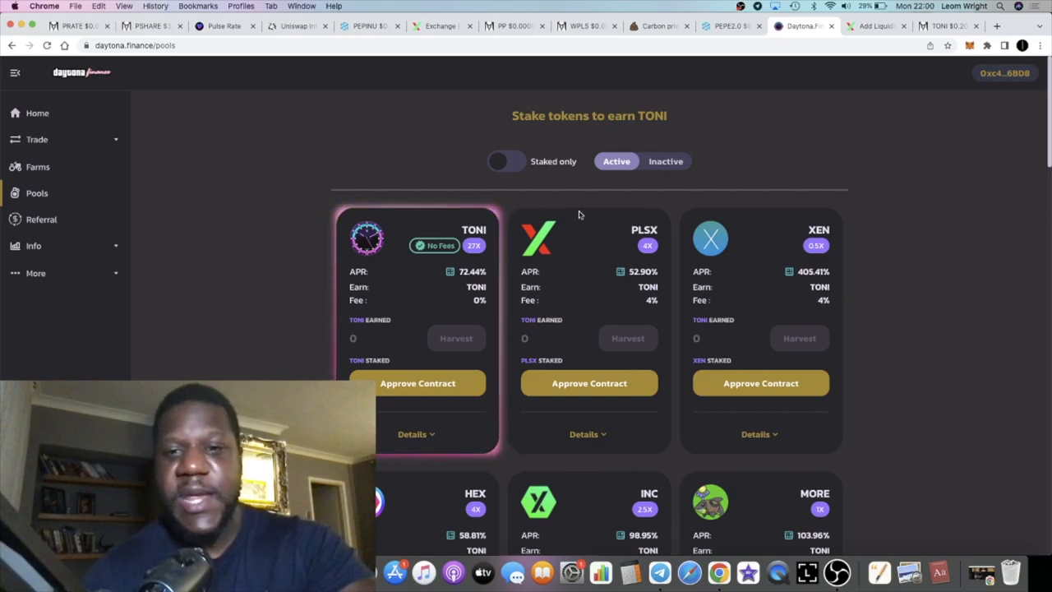
pyautogui.moveTo(691, 158)
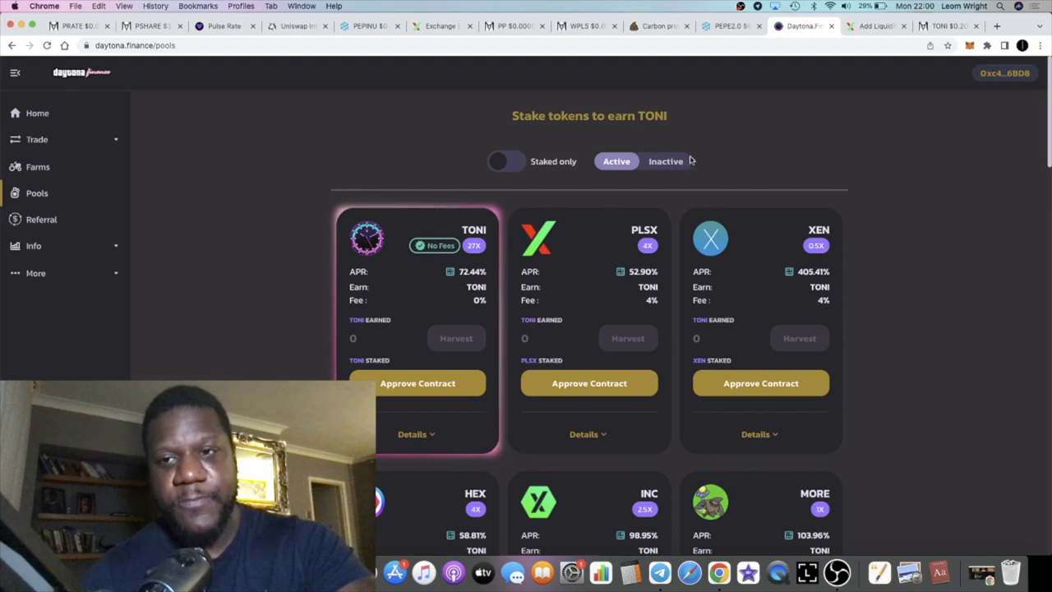
pyautogui.click(875, 26)
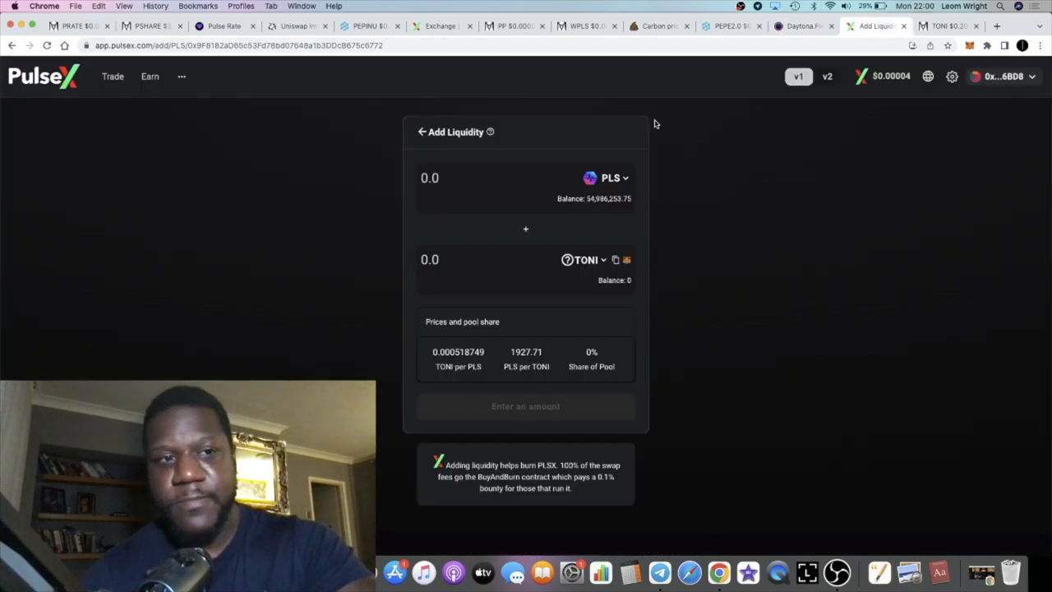
pyautogui.click(150, 76)
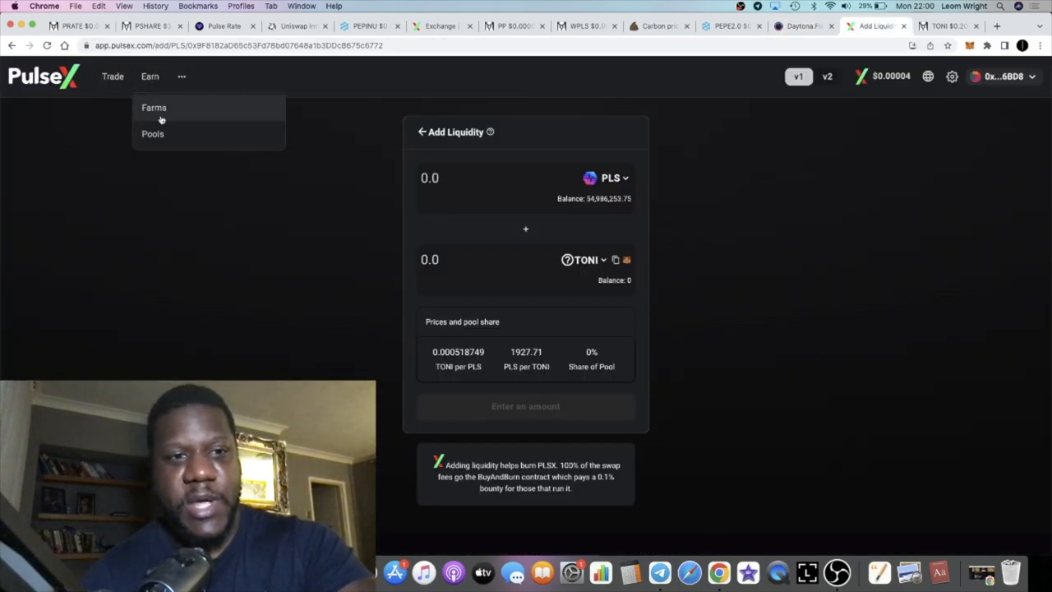
pyautogui.click(152, 134)
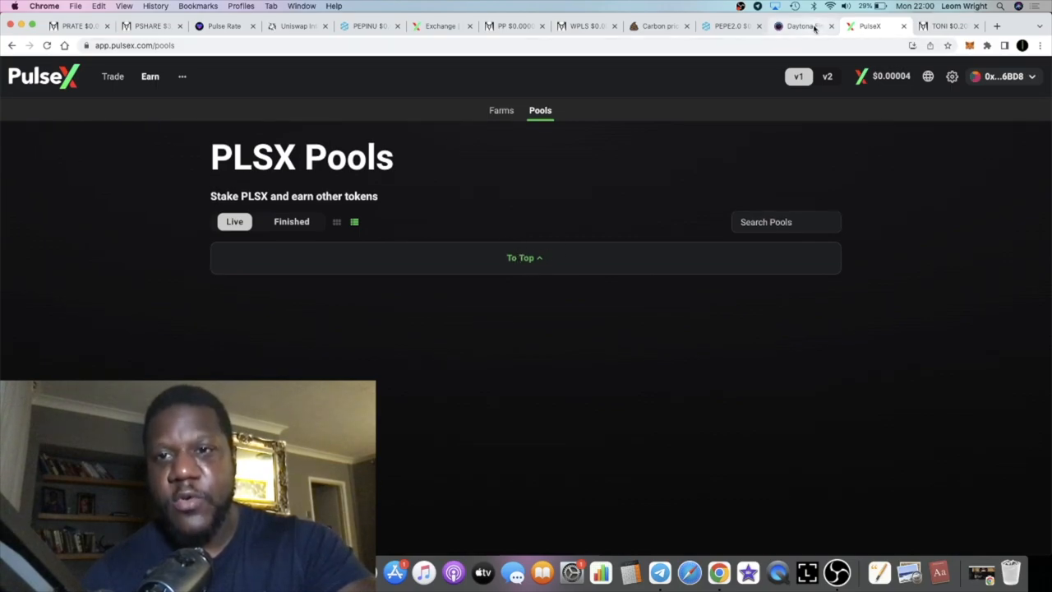
pyautogui.click(802, 25)
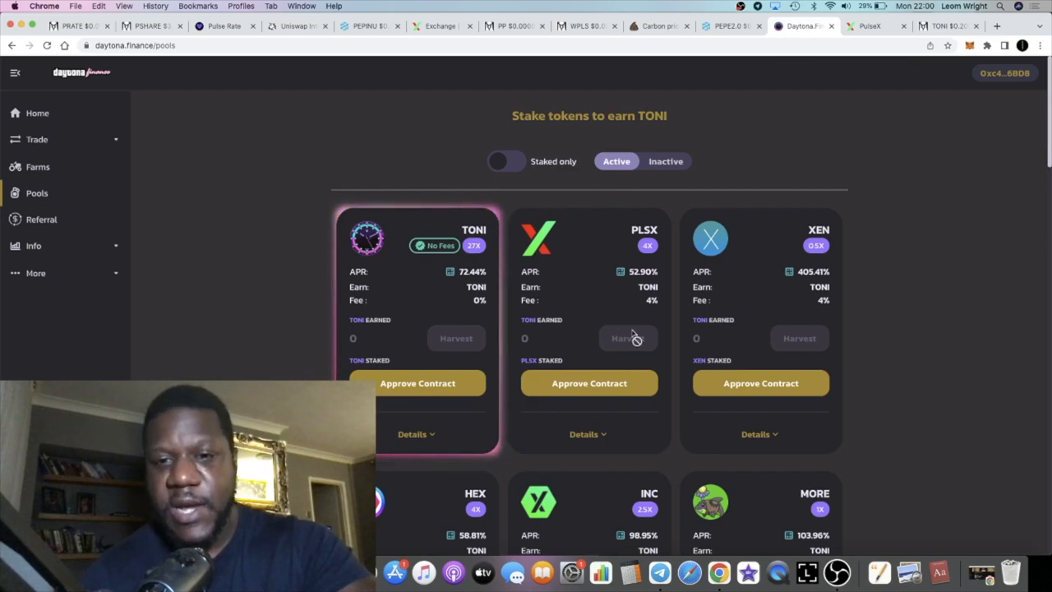
pyautogui.scroll(-3)
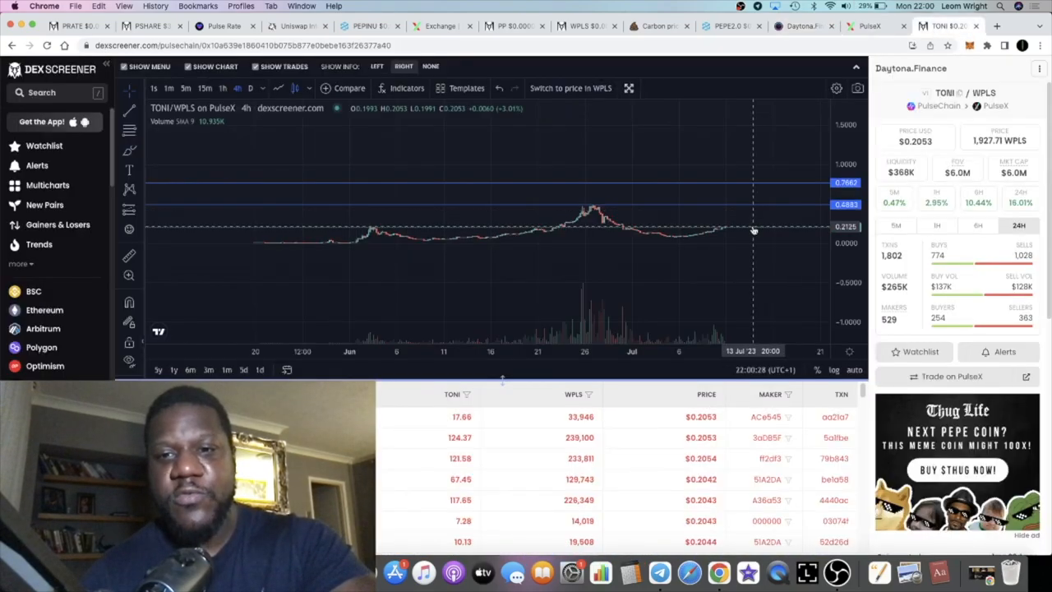
pyautogui.moveTo(778, 199)
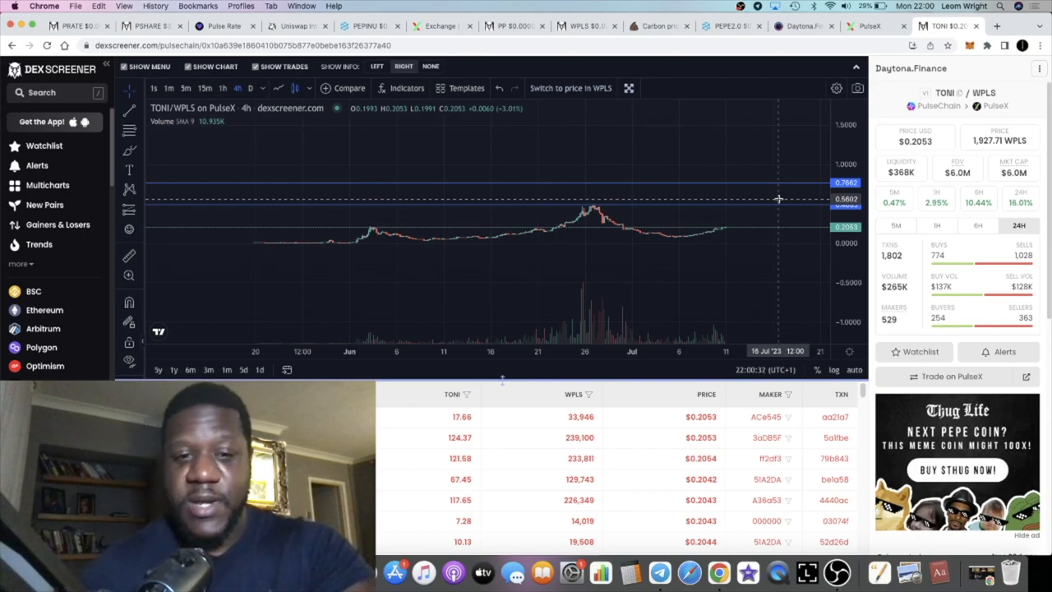
pyautogui.moveTo(771, 200)
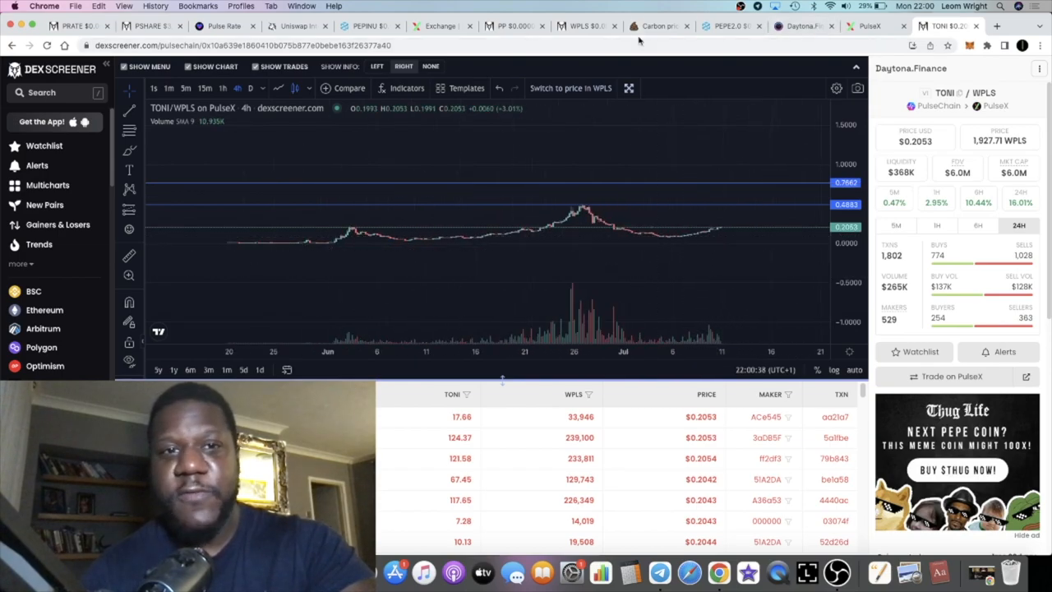
# Step: After checking TONI/WPLS at $0.2053, go to PulseRate showing $3,075 total worth
pyautogui.click(224, 26)
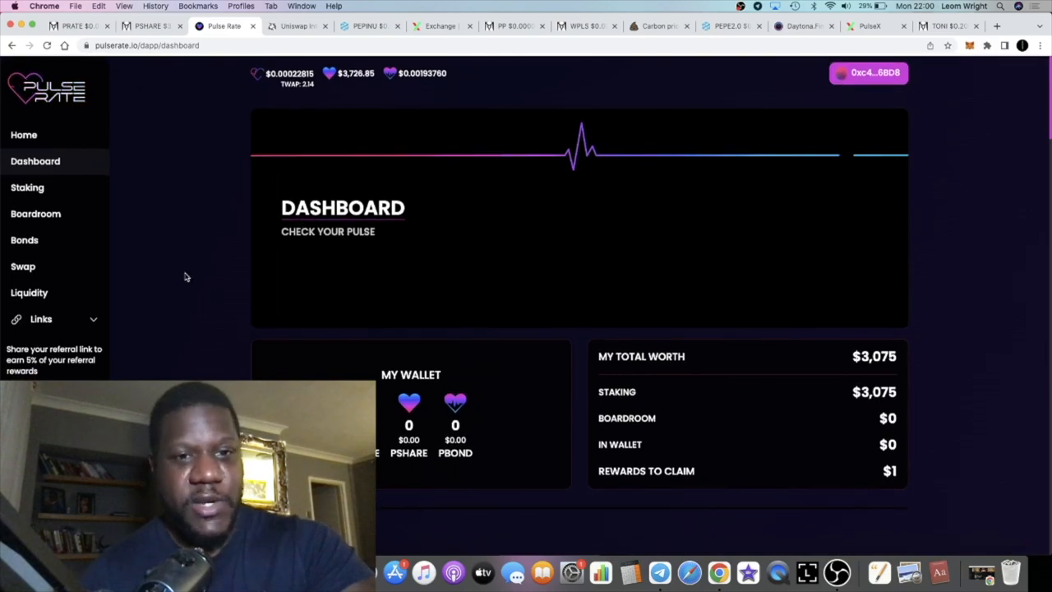
pyautogui.scroll(-3)
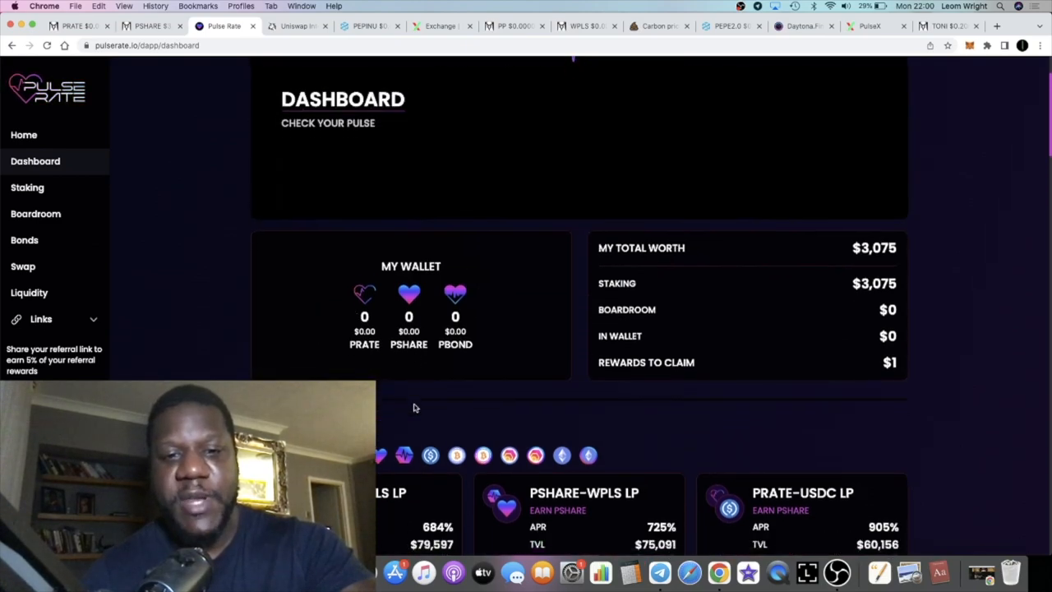
pyautogui.scroll(-3)
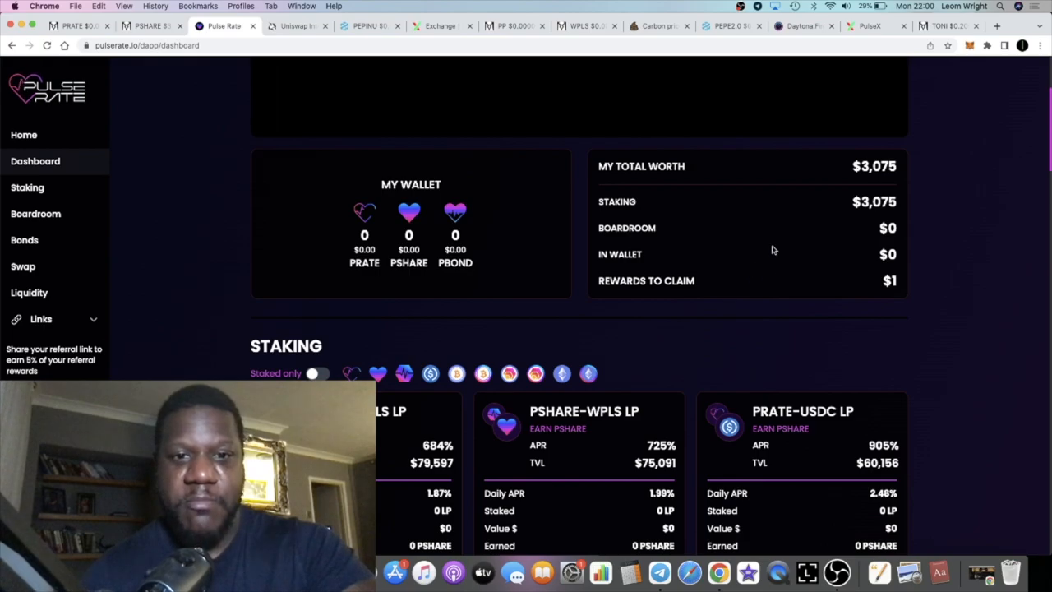
pyautogui.scroll(-3)
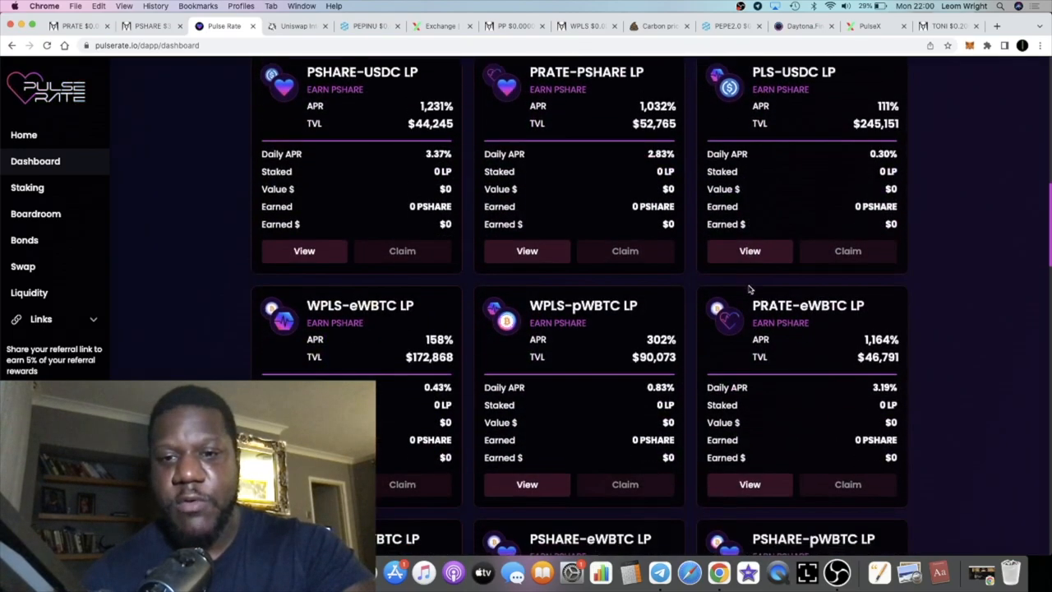
pyautogui.scroll(-3)
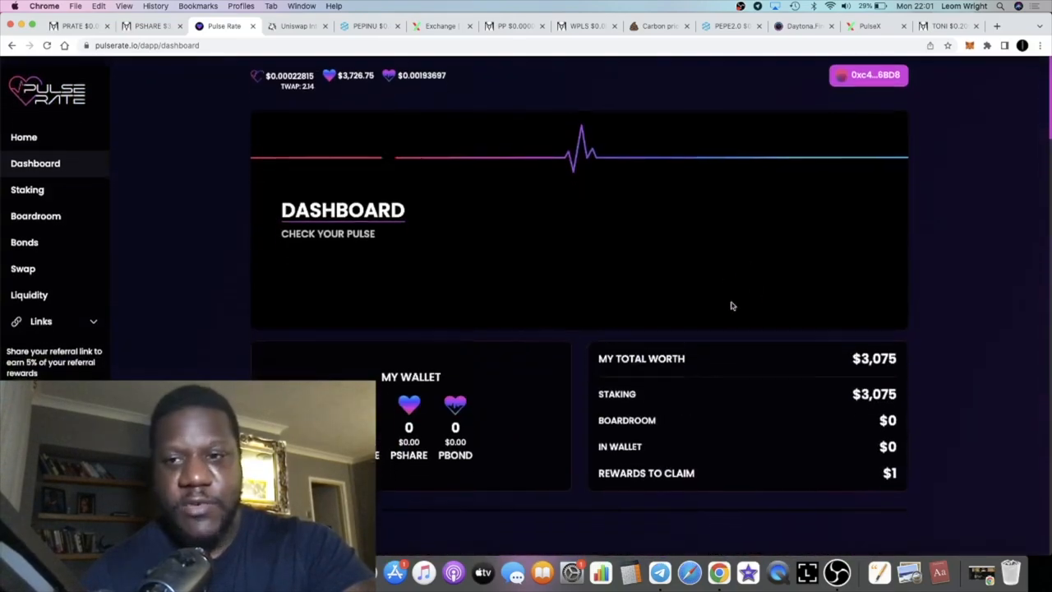
pyautogui.scroll(-3)
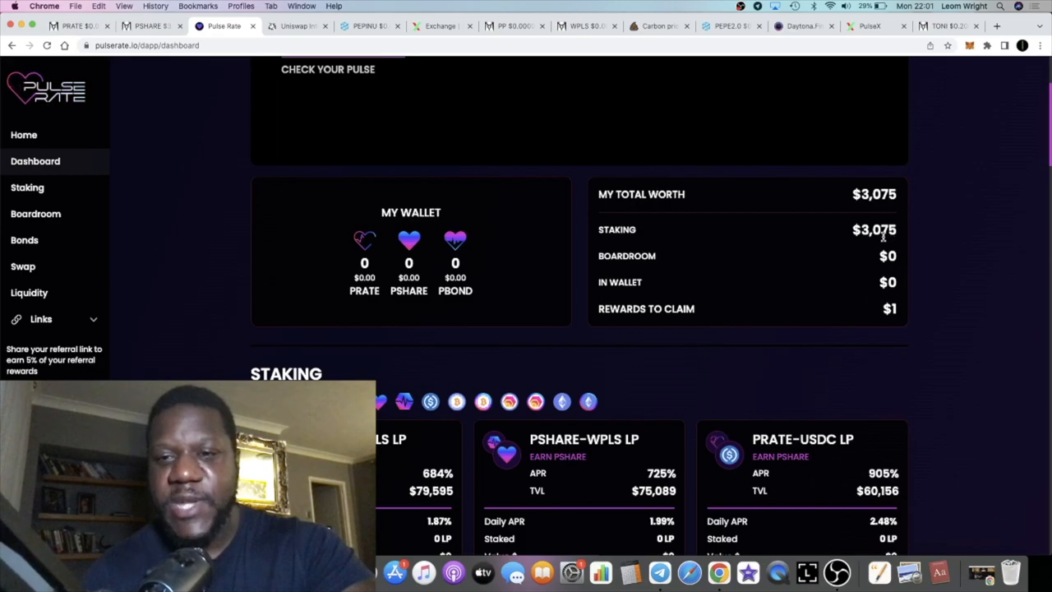
pyautogui.scroll(3)
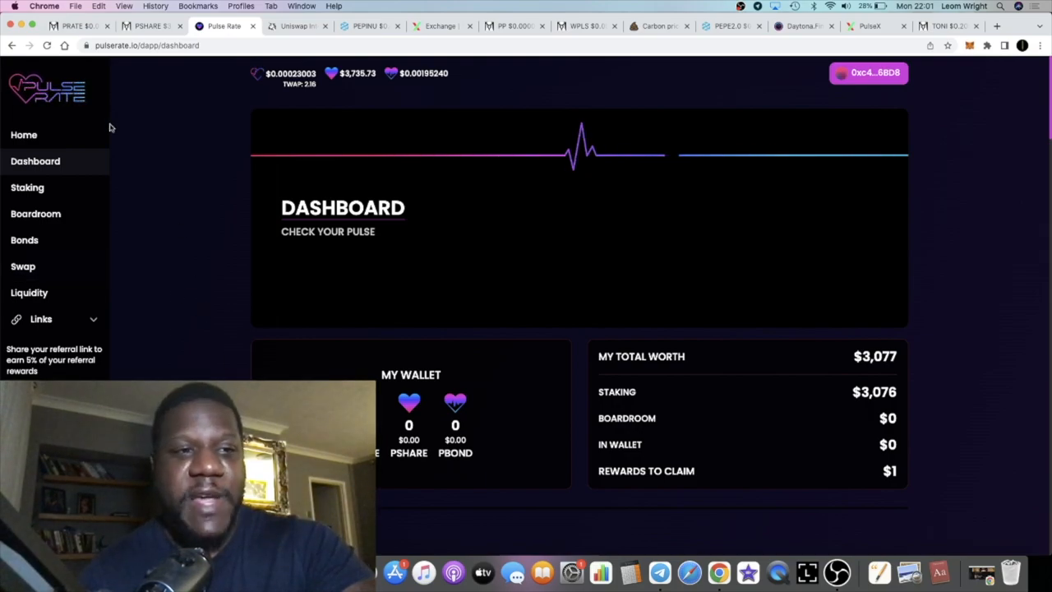
pyautogui.moveTo(37, 134)
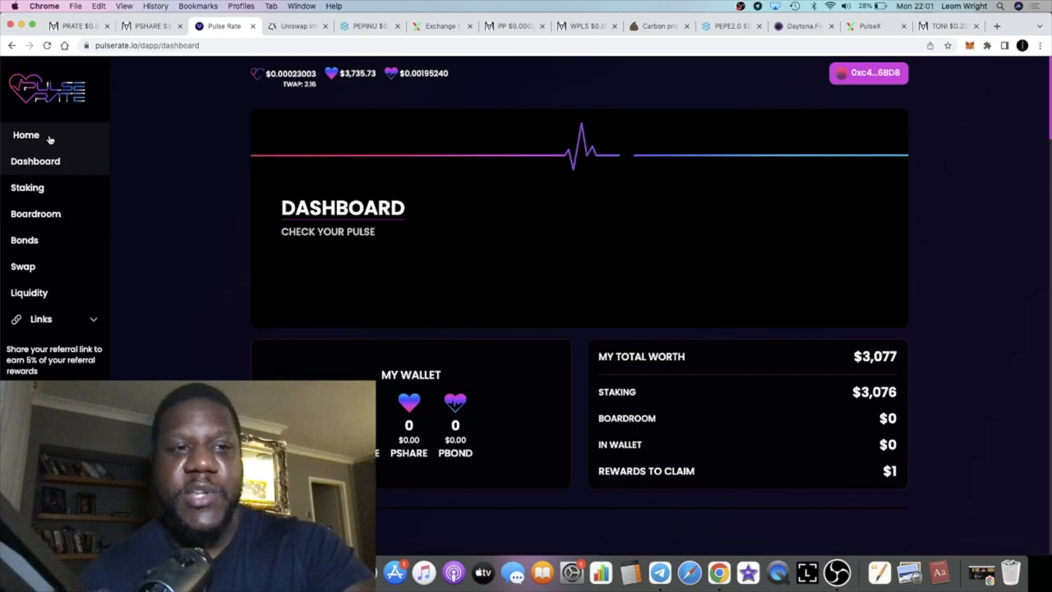
pyautogui.moveTo(275, 237)
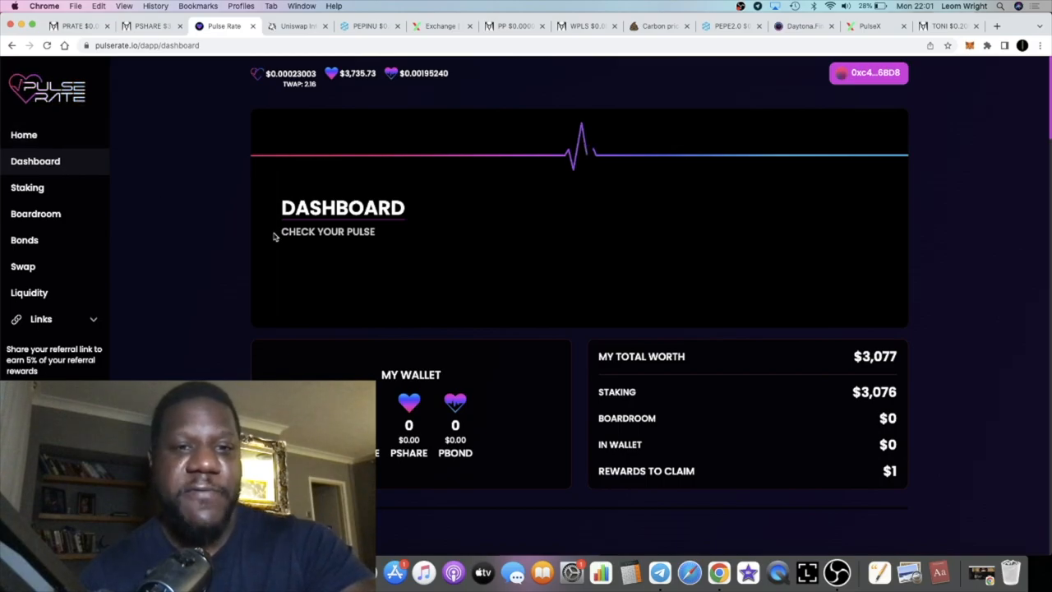
pyautogui.scroll(-3)
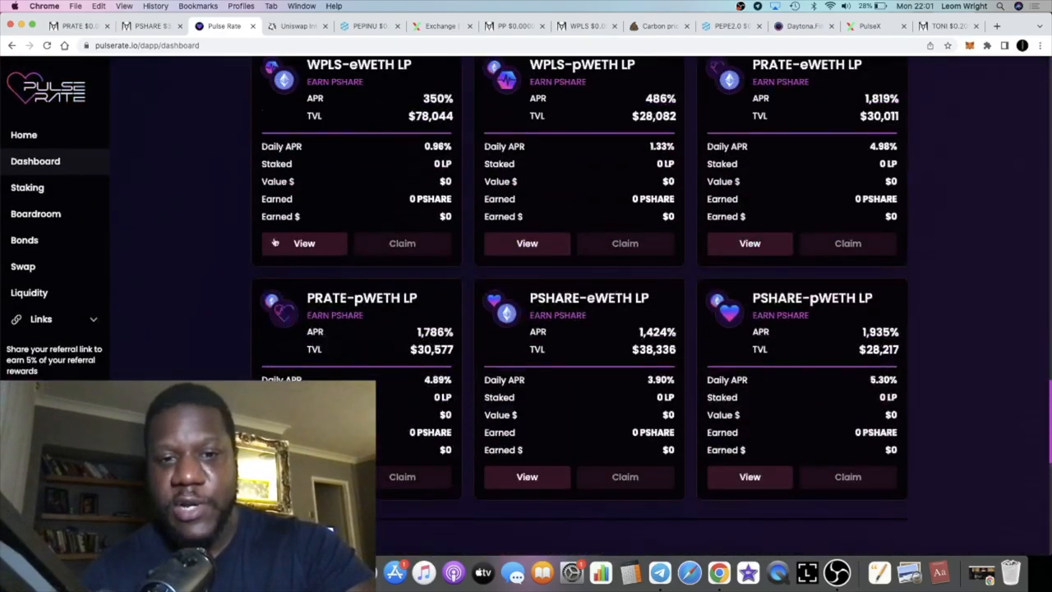
pyautogui.moveTo(460, 267)
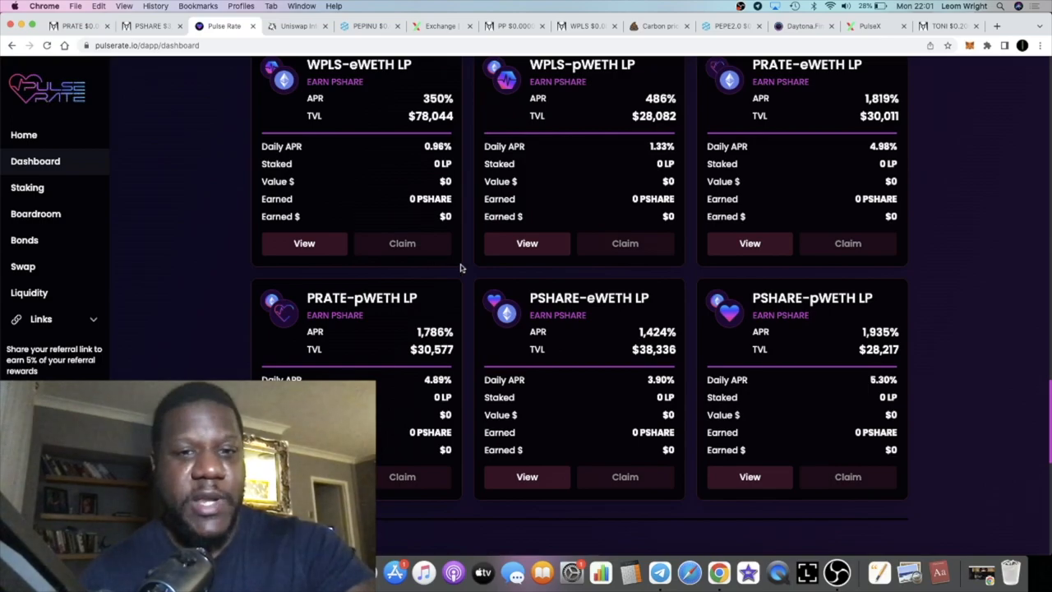
pyautogui.scroll(3)
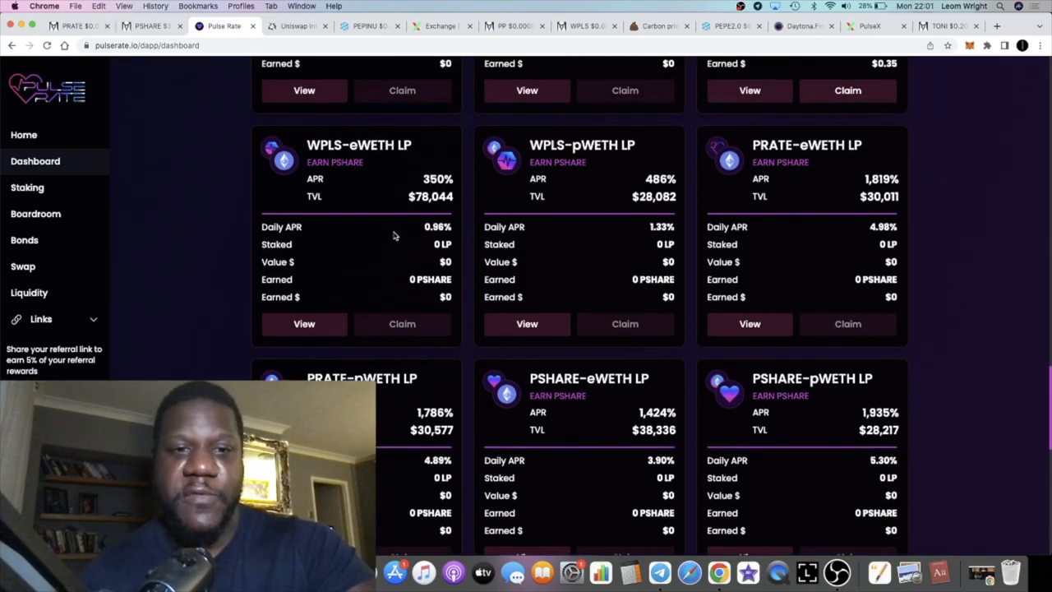
pyautogui.scroll(-3)
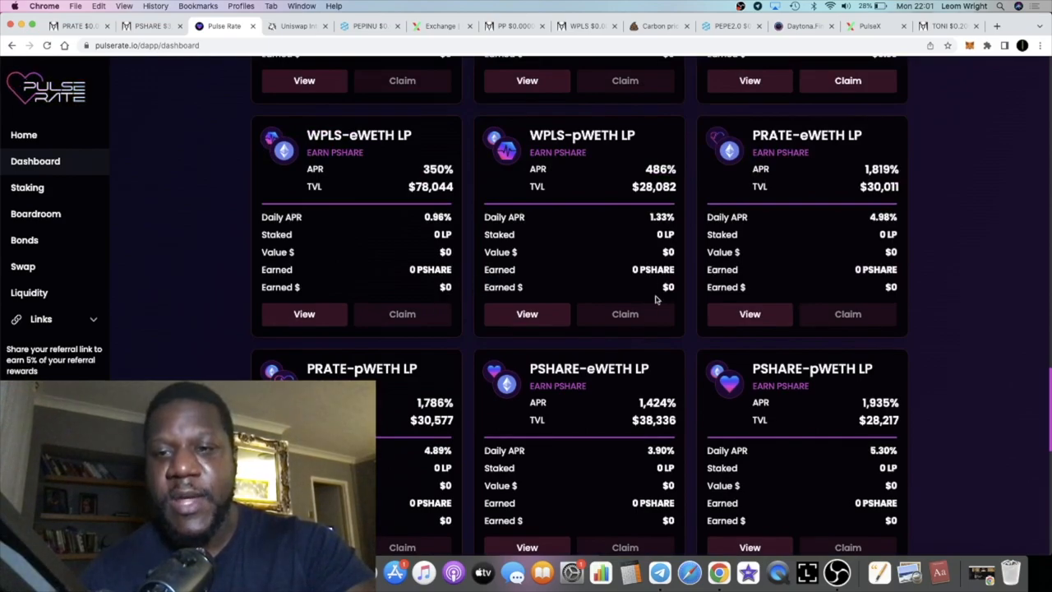
pyautogui.scroll(-3)
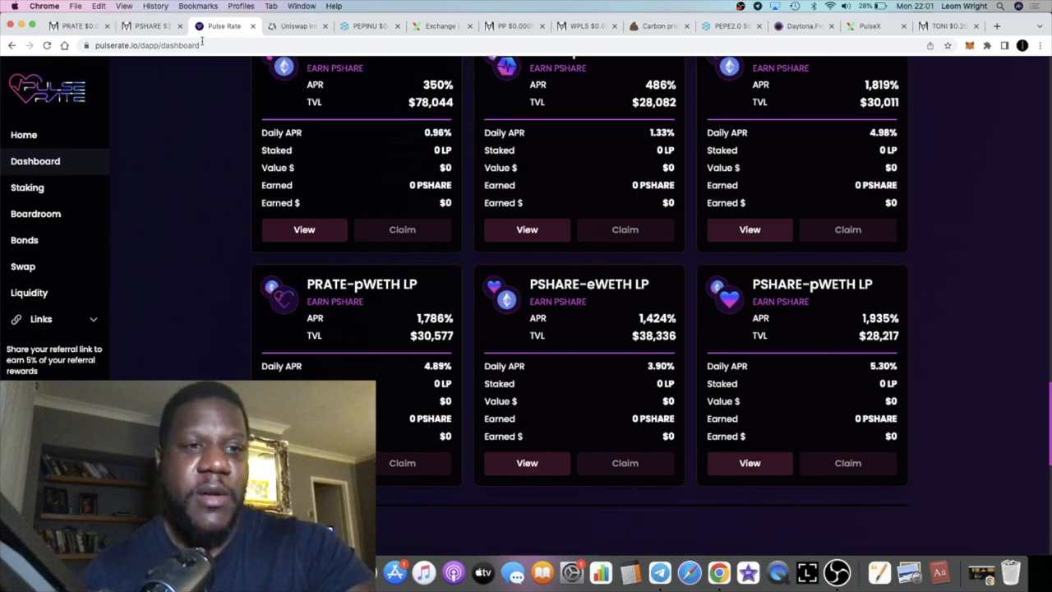
pyautogui.click(148, 26)
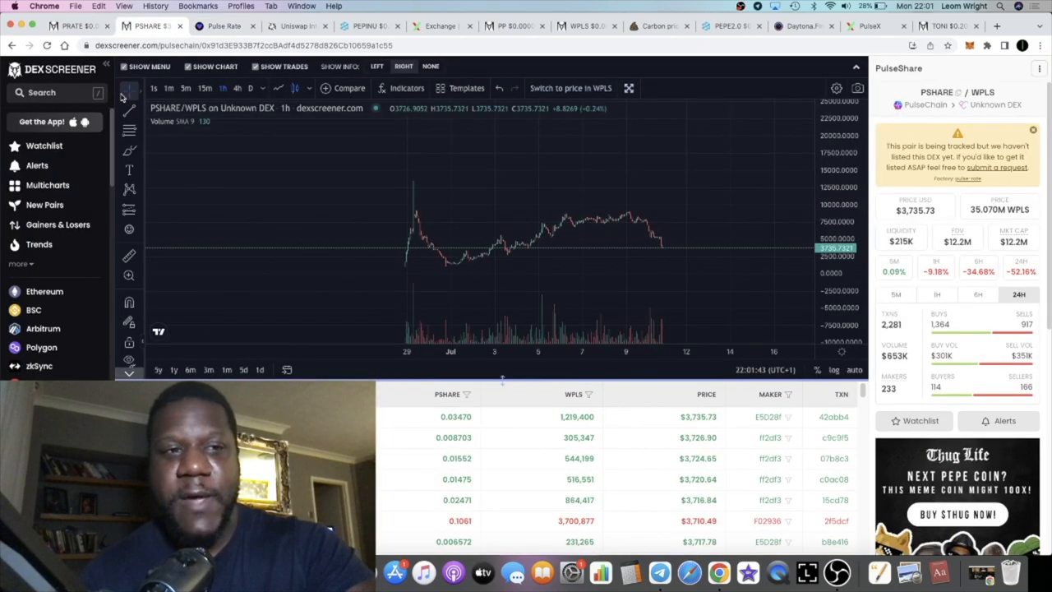
pyautogui.click(78, 25)
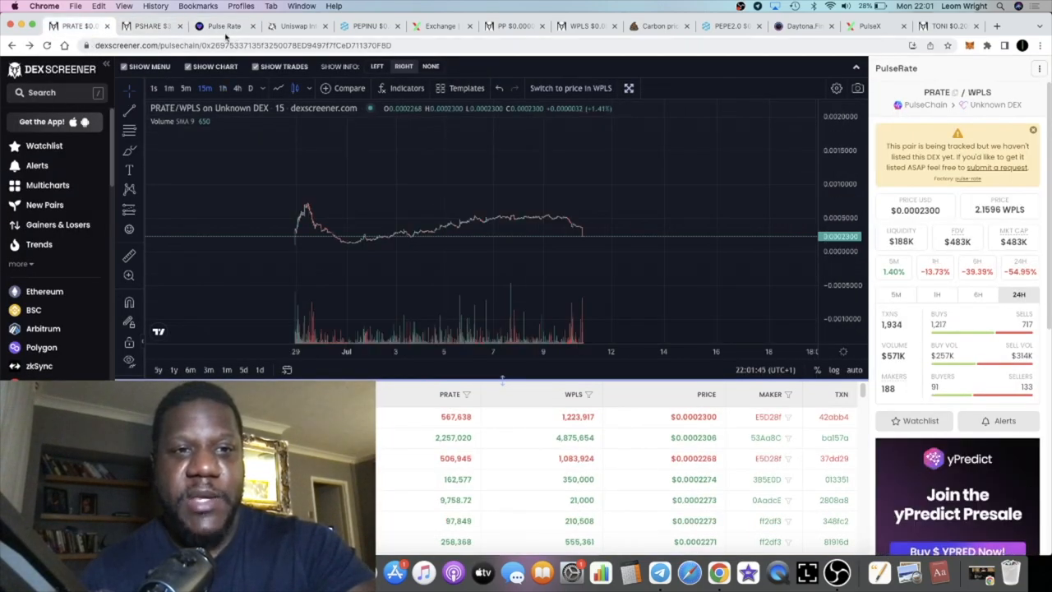
pyautogui.click(223, 26)
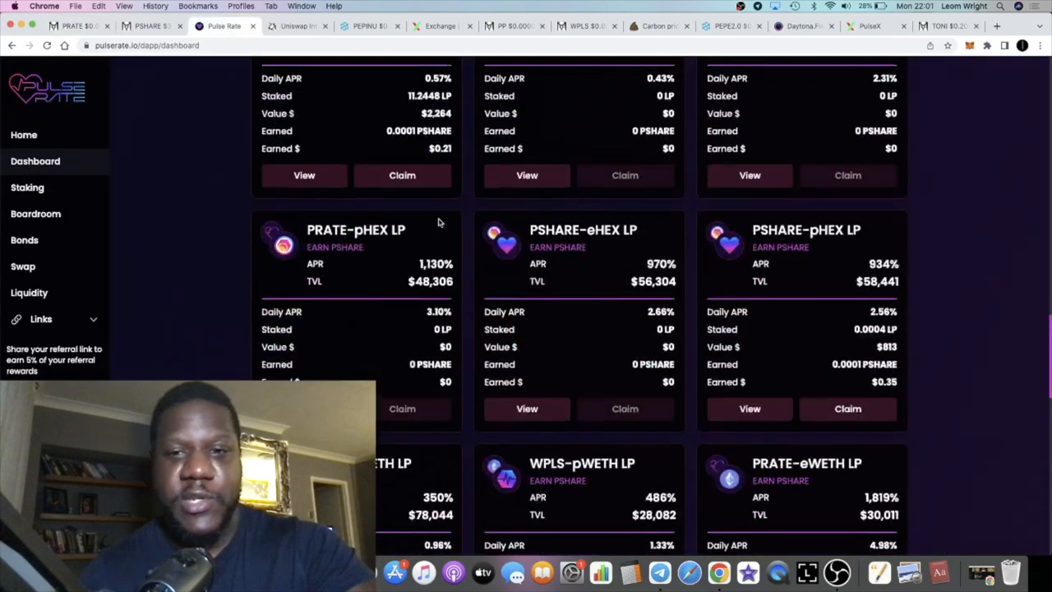
pyautogui.scroll(-3)
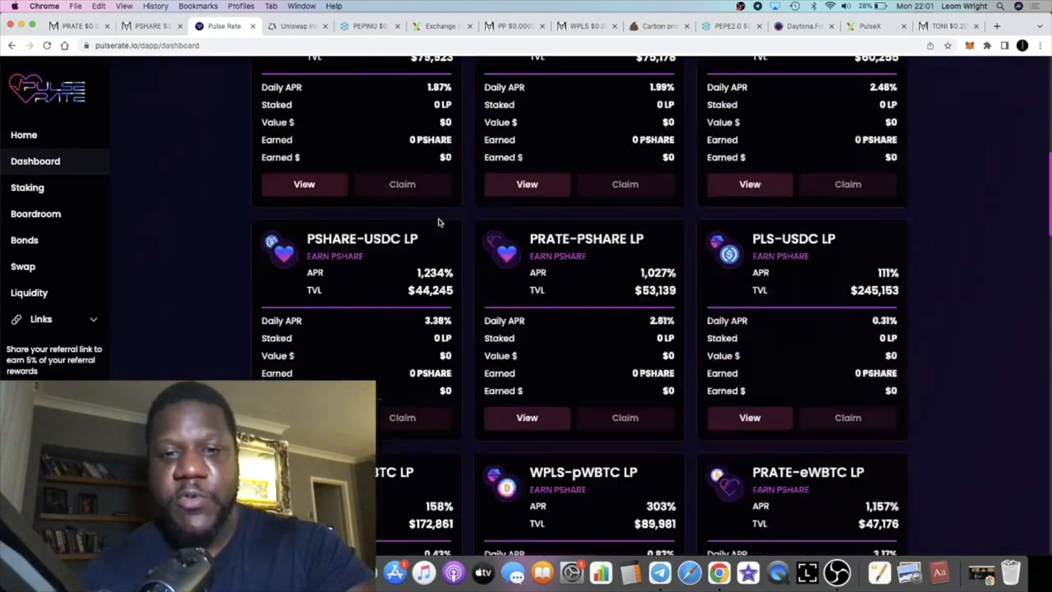
pyautogui.scroll(-3)
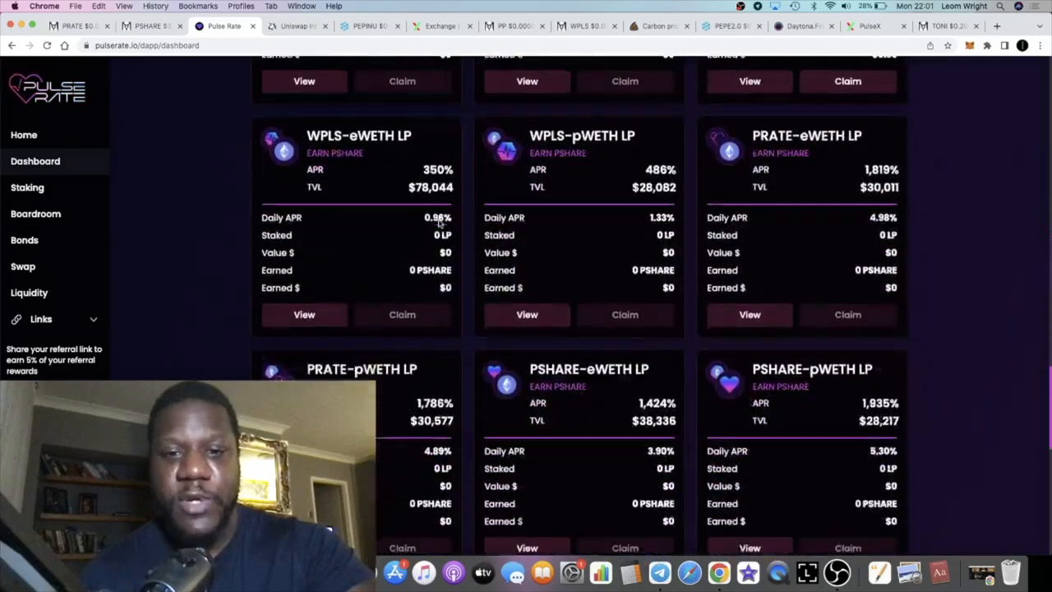
pyautogui.scroll(-3)
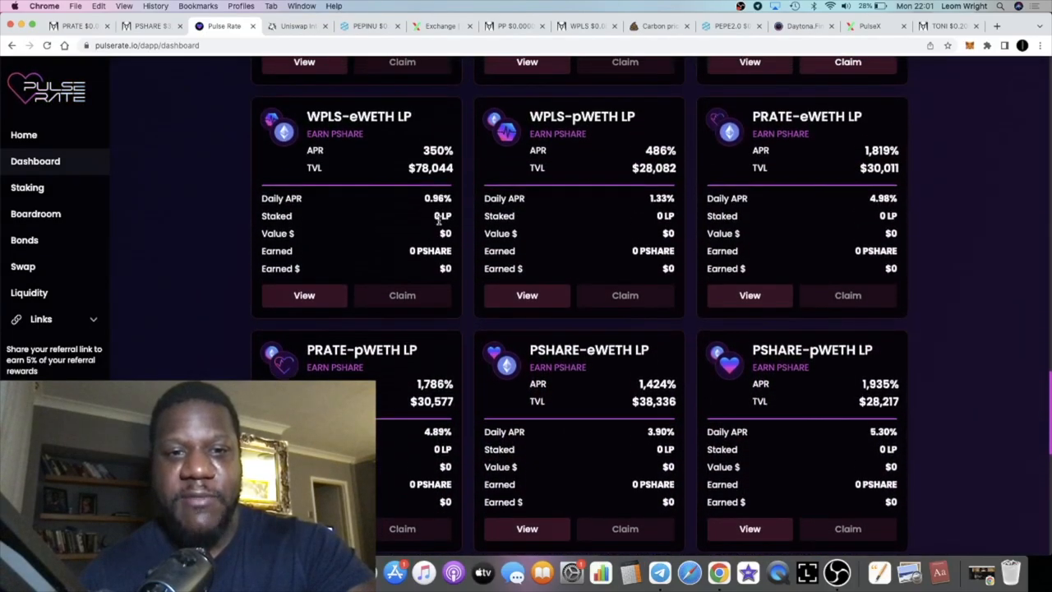
pyautogui.scroll(-3)
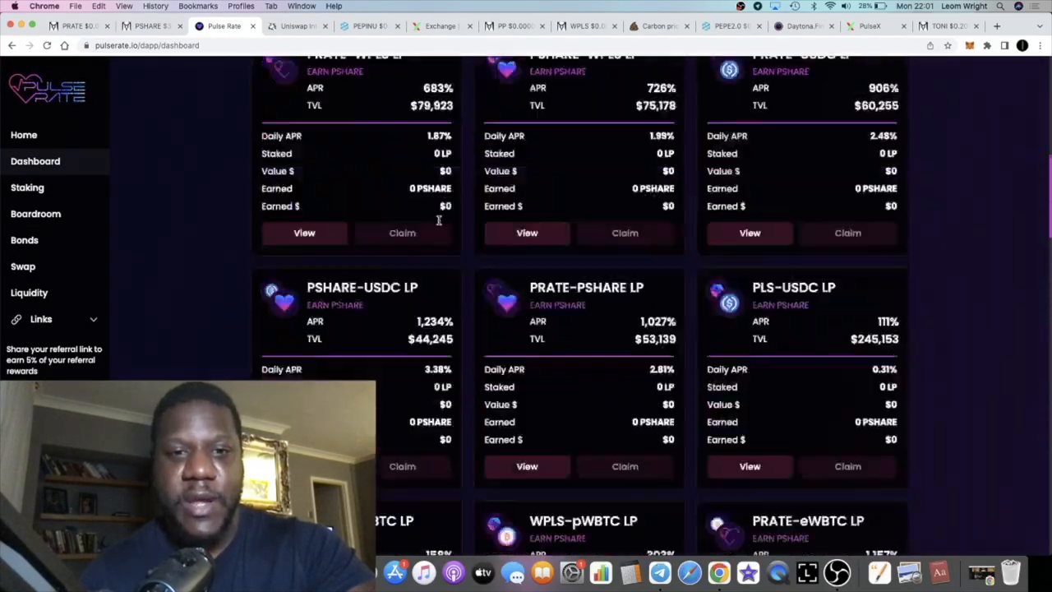
pyautogui.scroll(3)
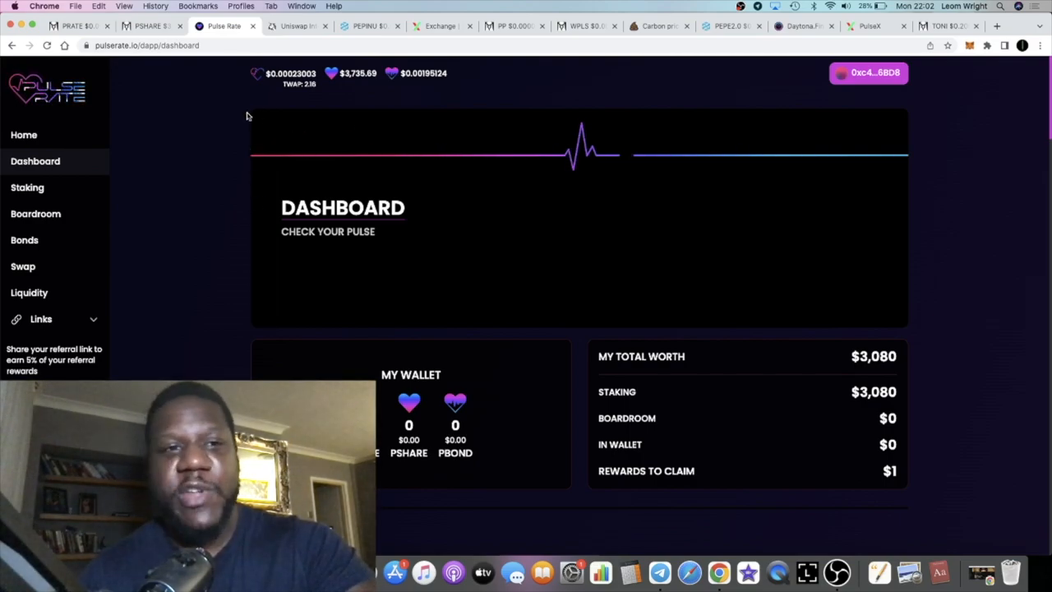
pyautogui.moveTo(627, 122)
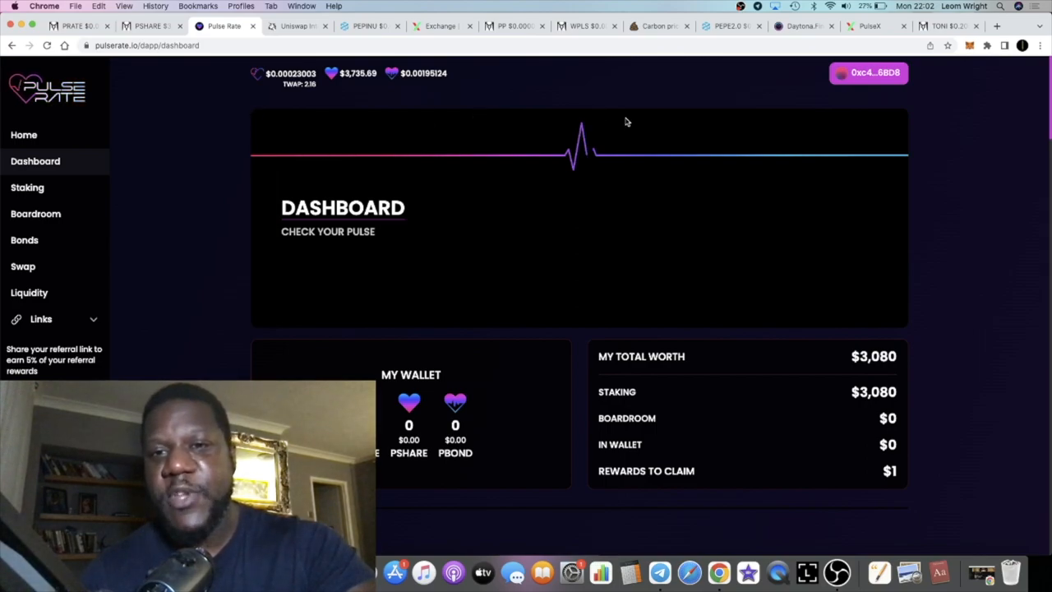